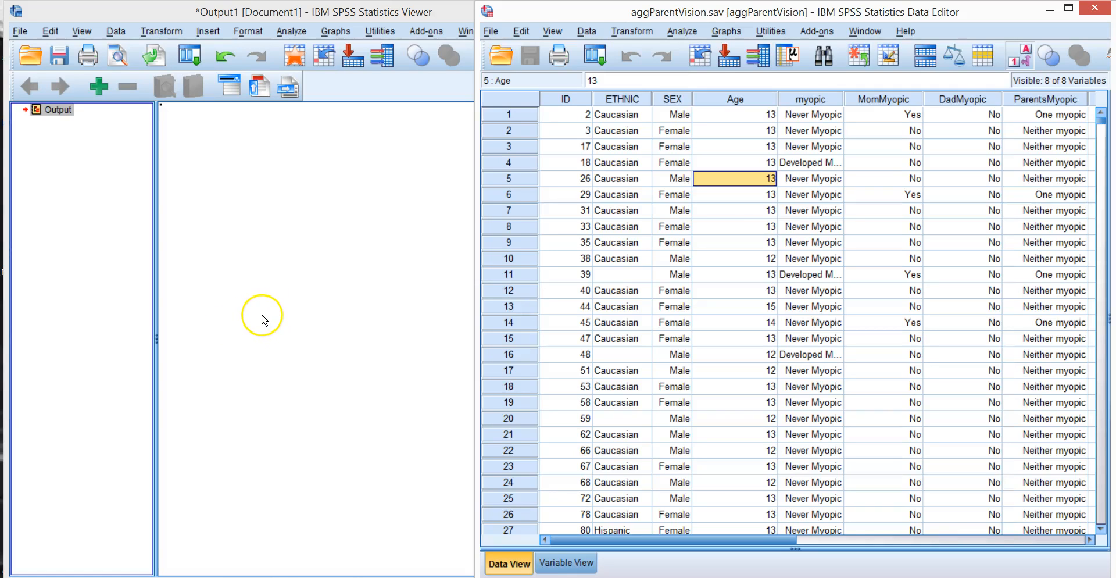
mouse_move(644, 215)
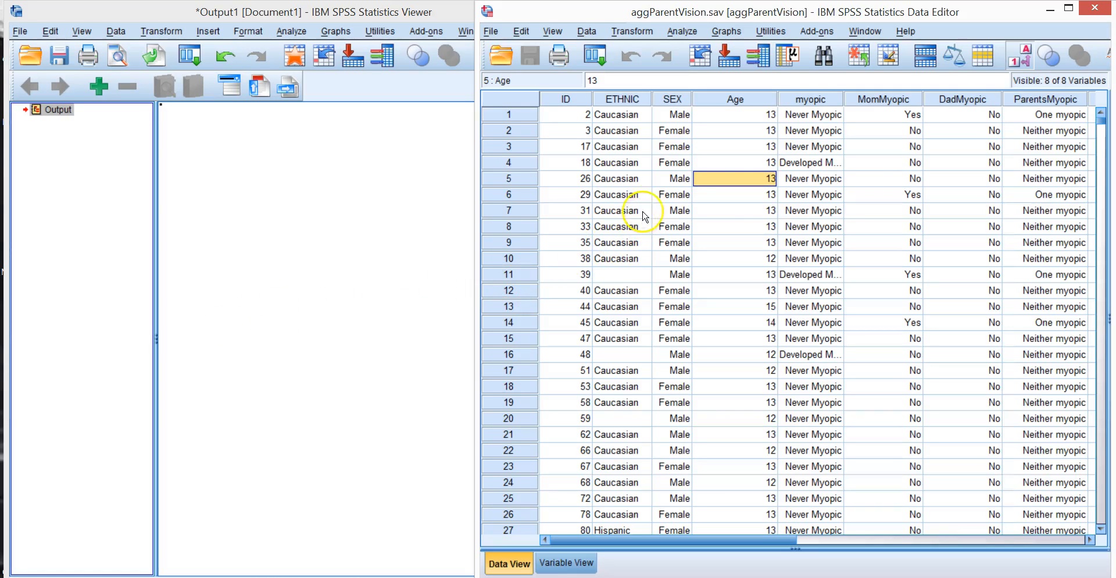
mouse_move(988, 135)
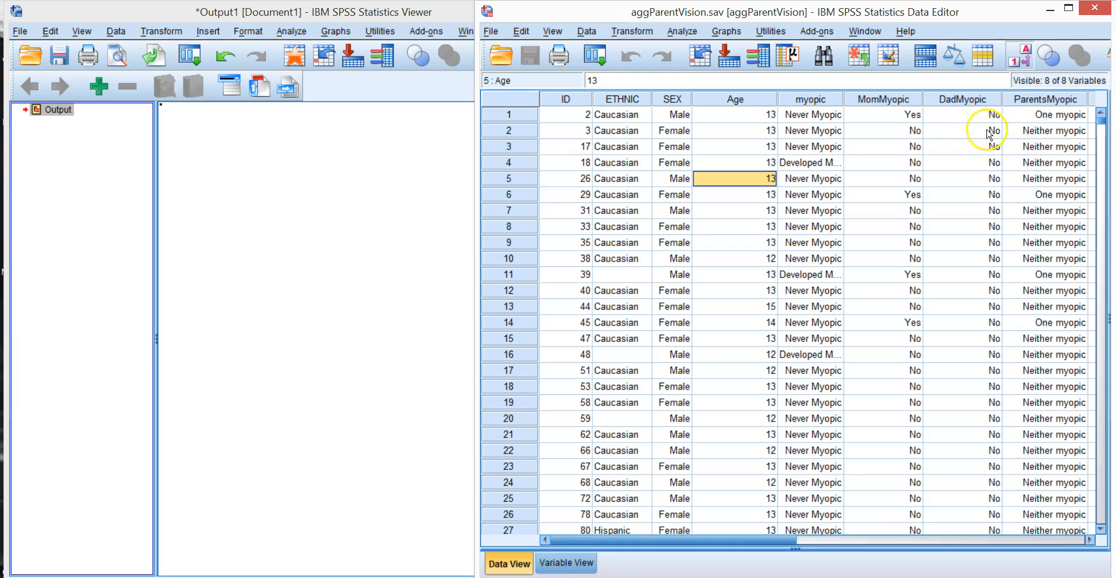
mouse_move(751, 126)
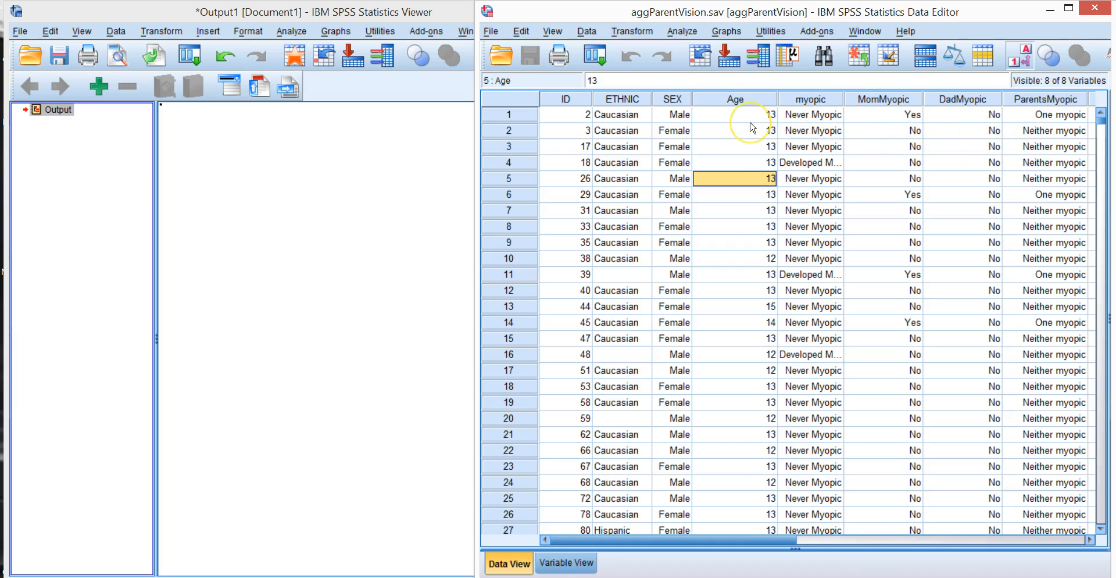
mouse_move(820, 240)
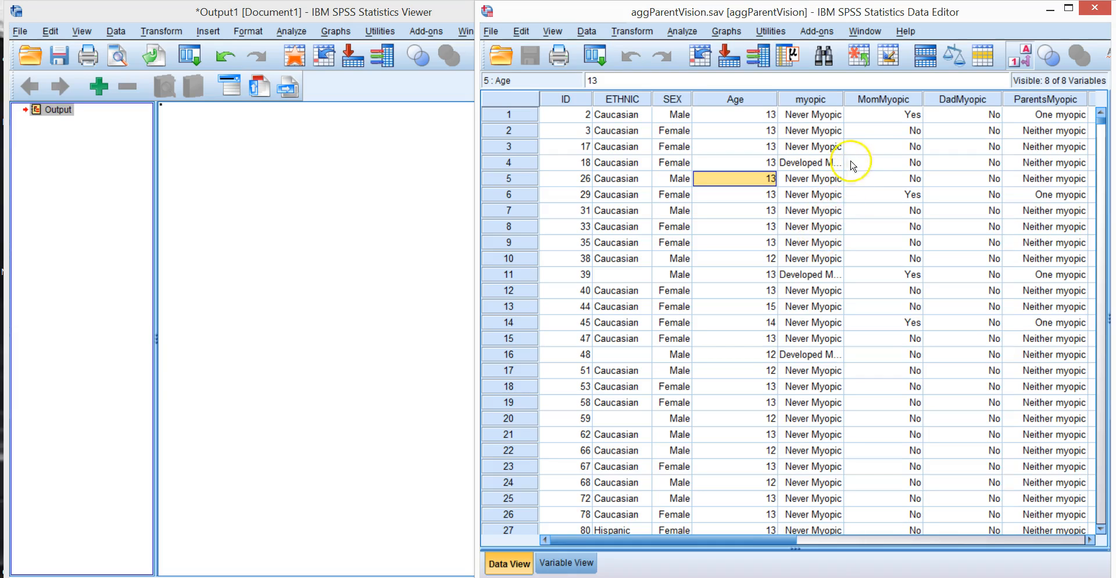
mouse_move(874, 146)
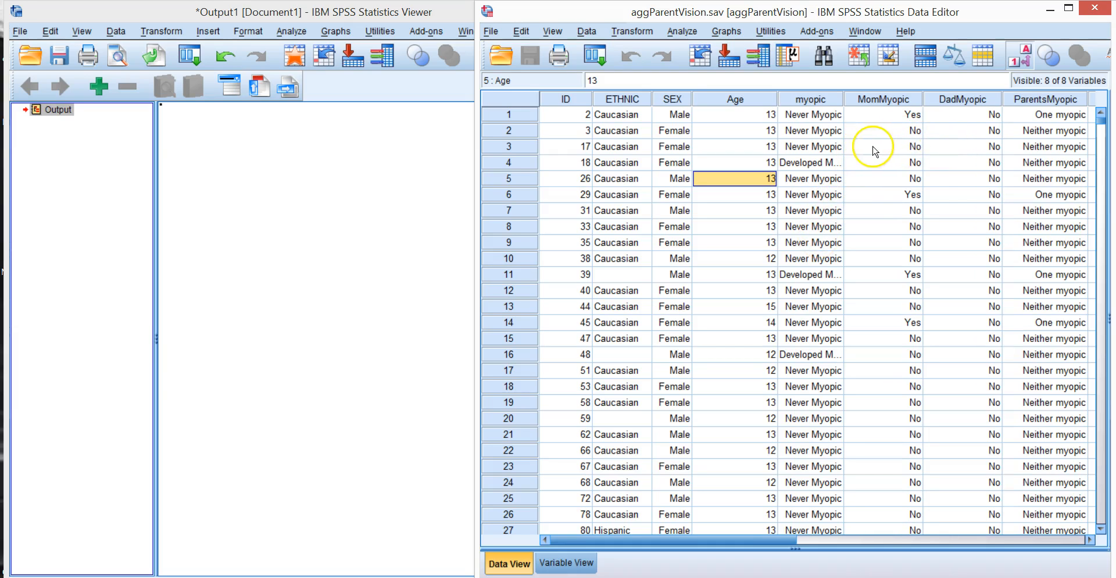
mouse_move(908, 103)
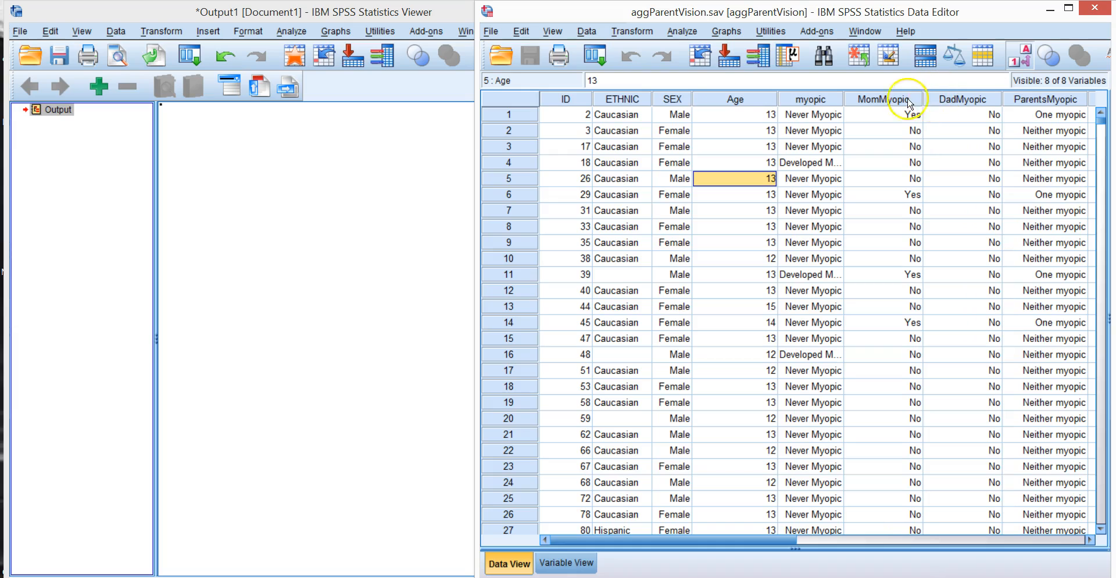
mouse_move(677, 115)
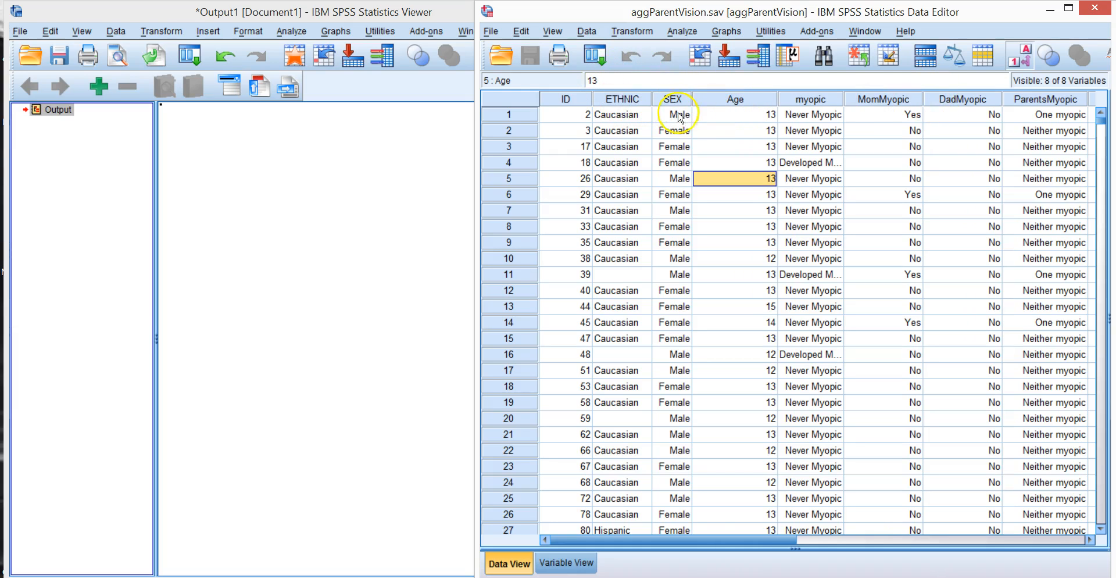
mouse_move(917, 107)
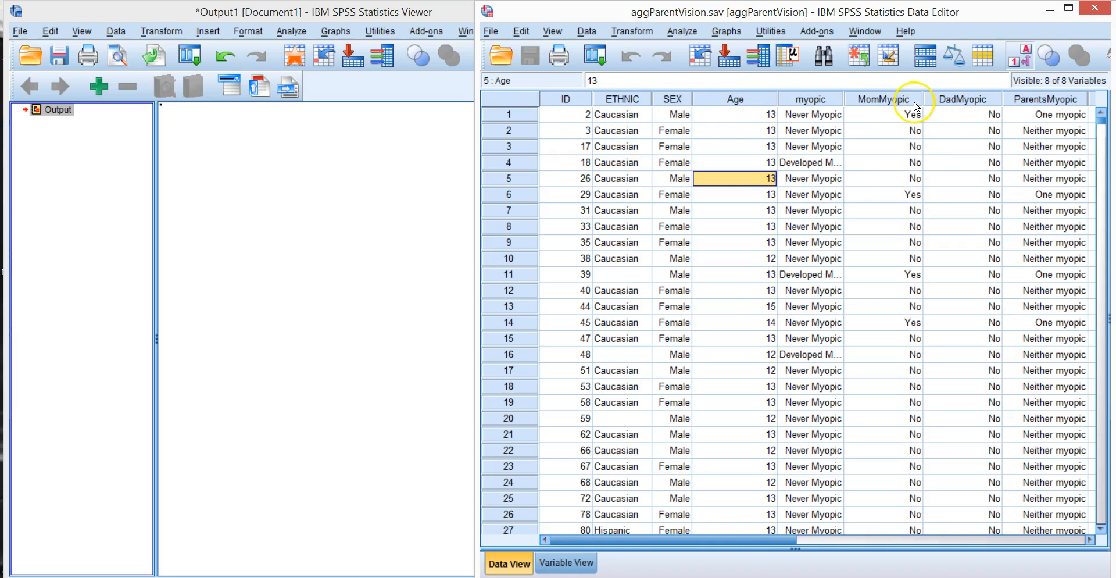
mouse_move(610, 138)
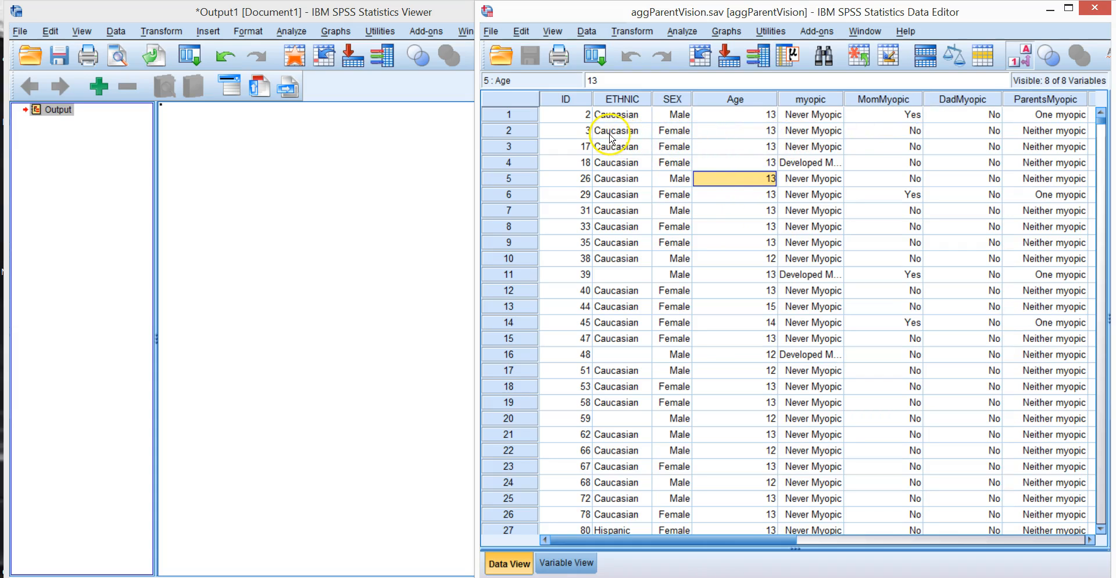
mouse_move(633, 130)
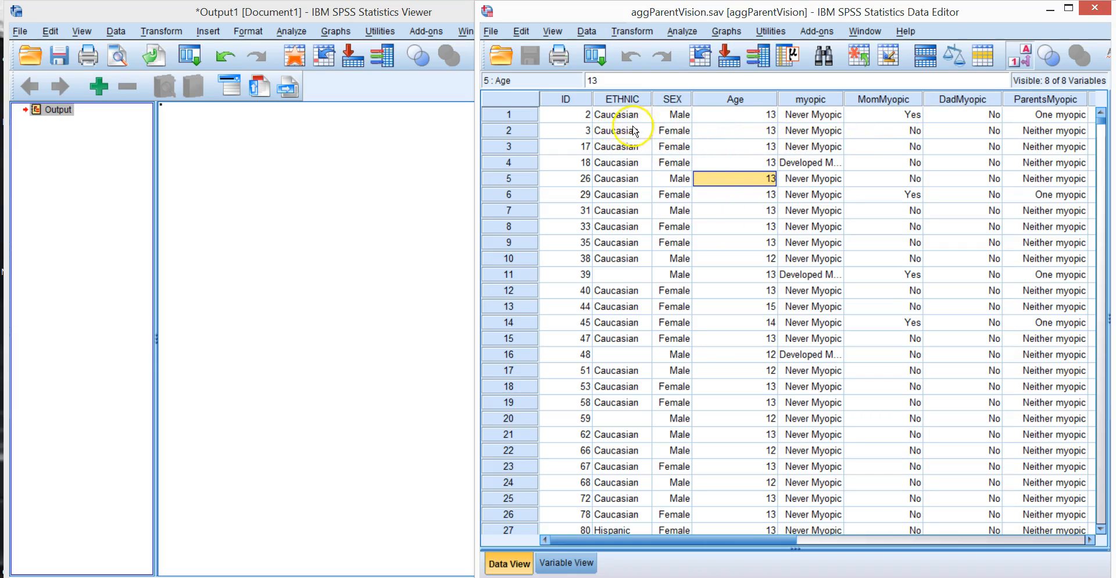
mouse_move(825, 137)
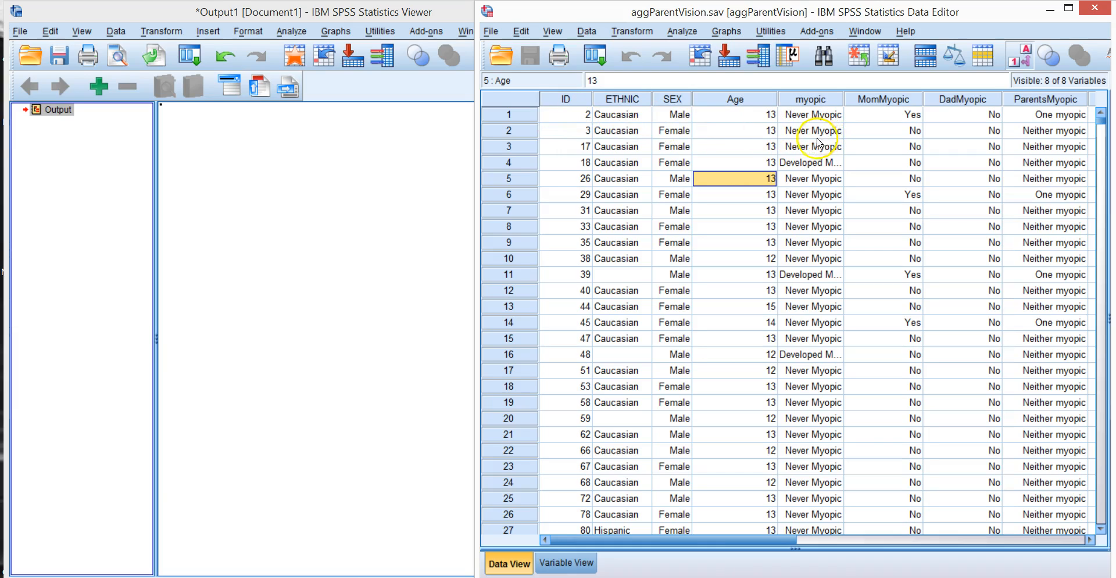
mouse_move(814, 150)
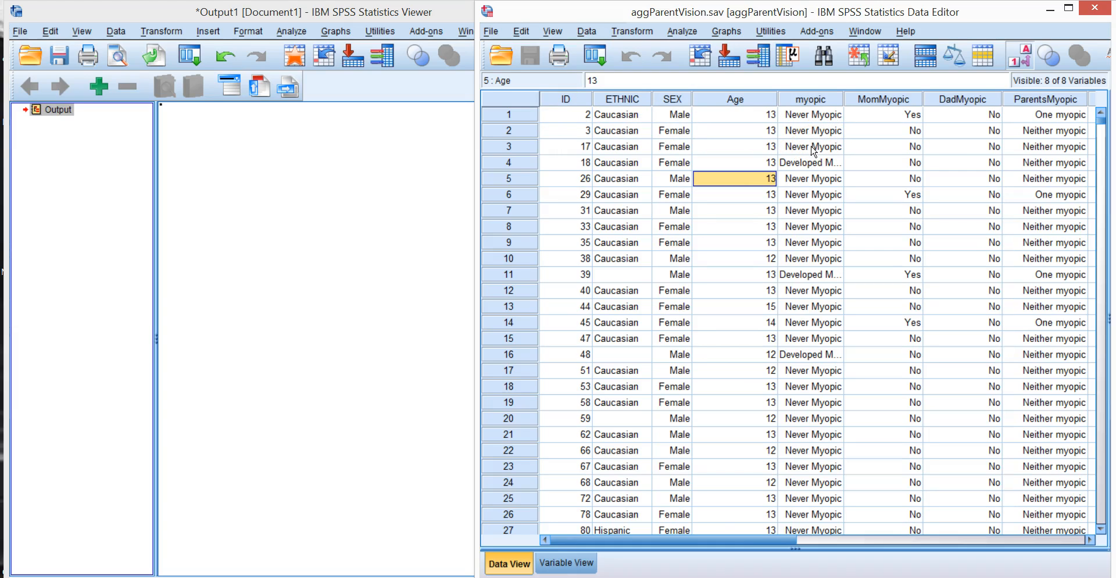
mouse_move(800, 158)
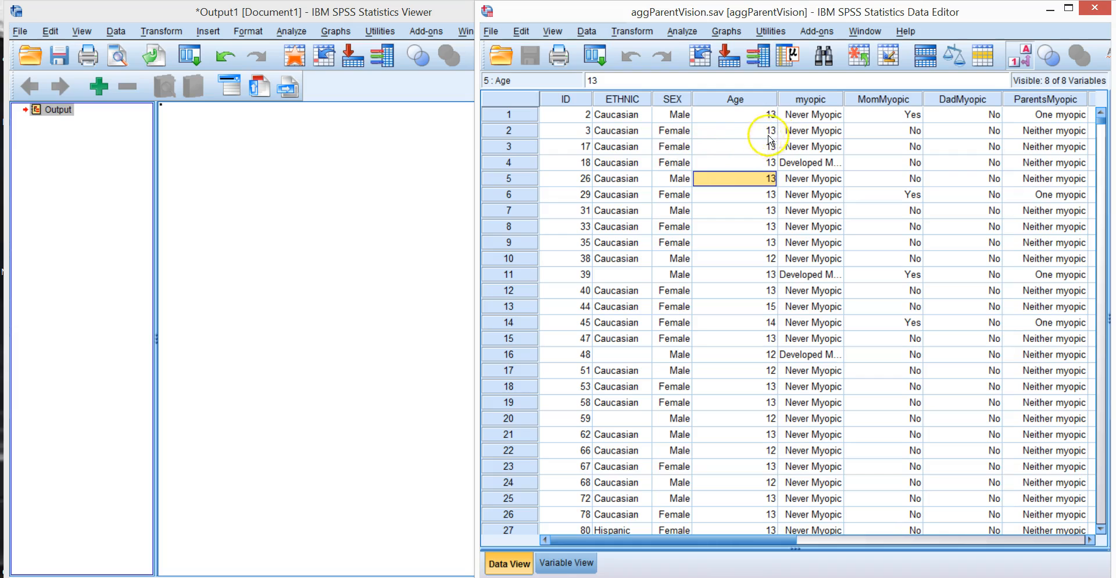
mouse_move(619, 115)
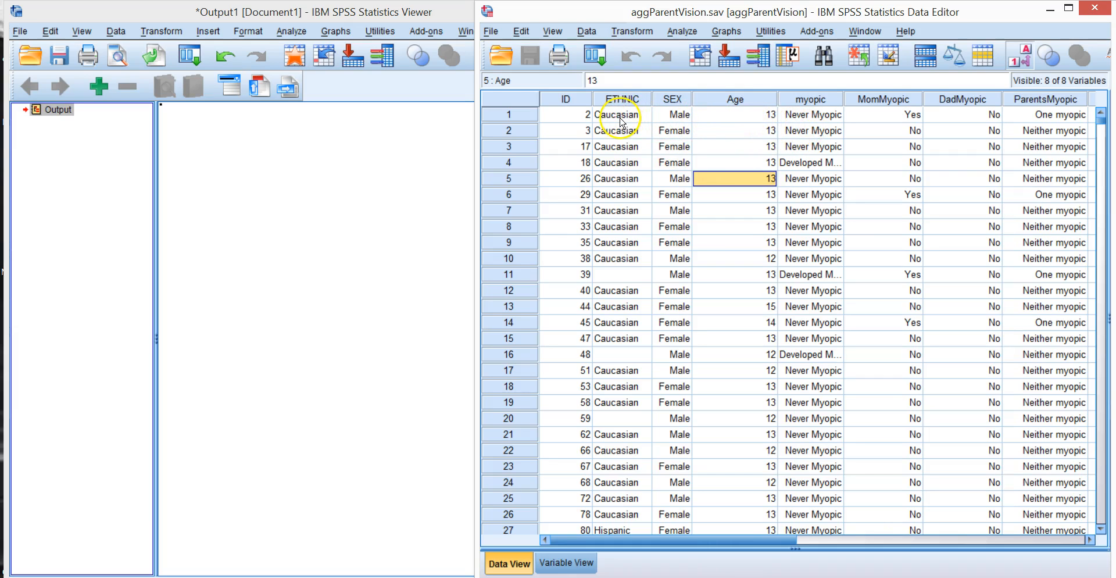
mouse_move(566, 115)
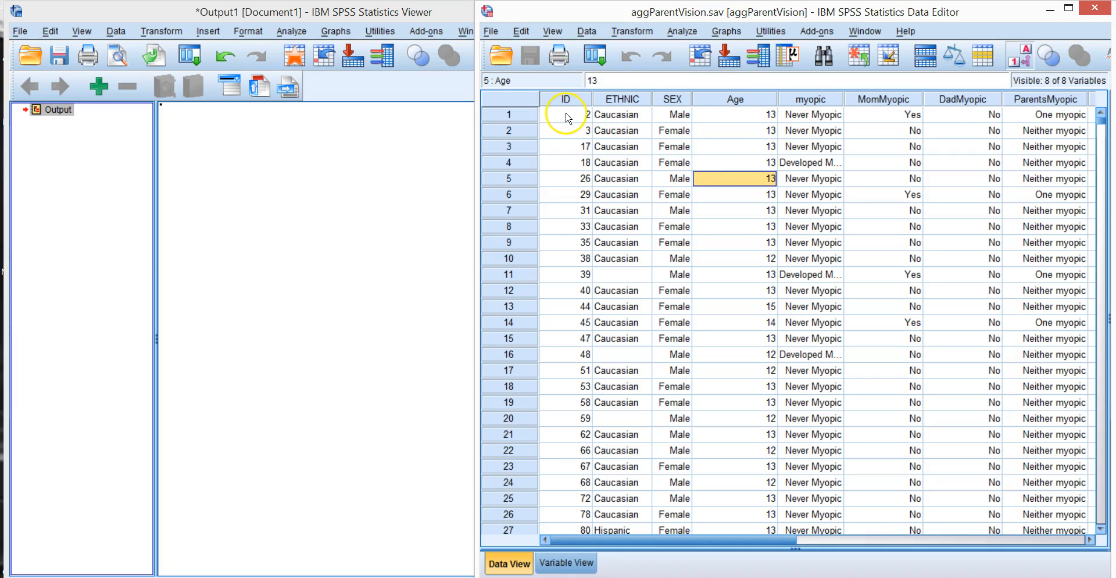
mouse_move(566, 128)
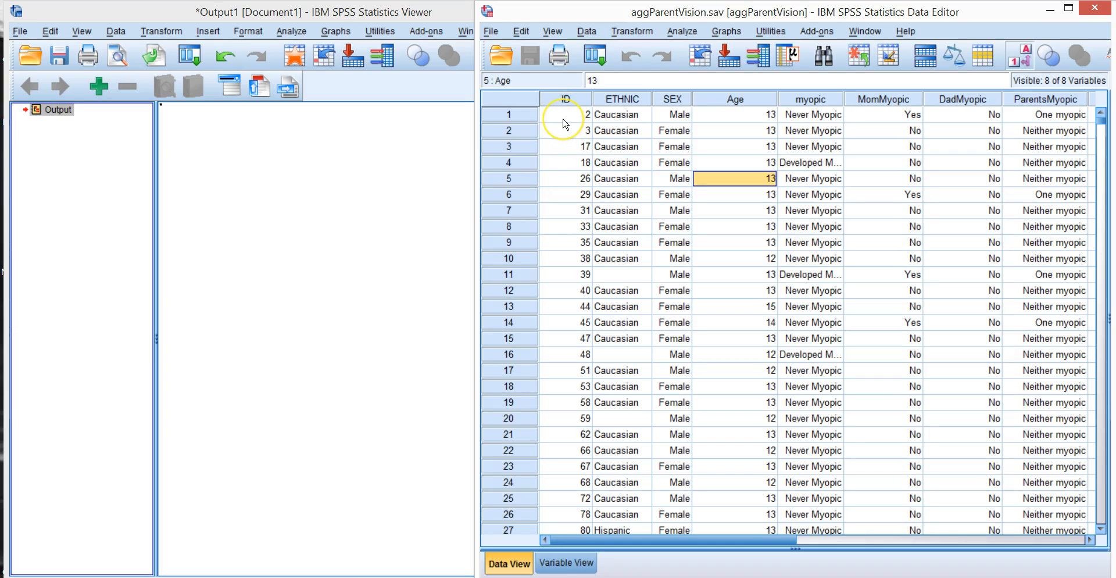
mouse_move(664, 17)
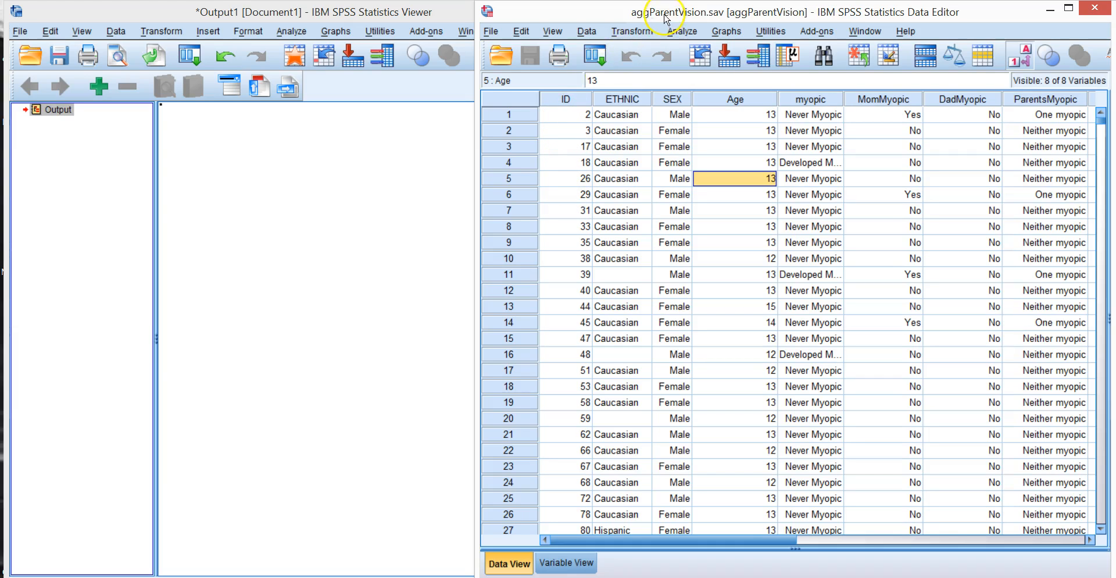
mouse_move(654, 23)
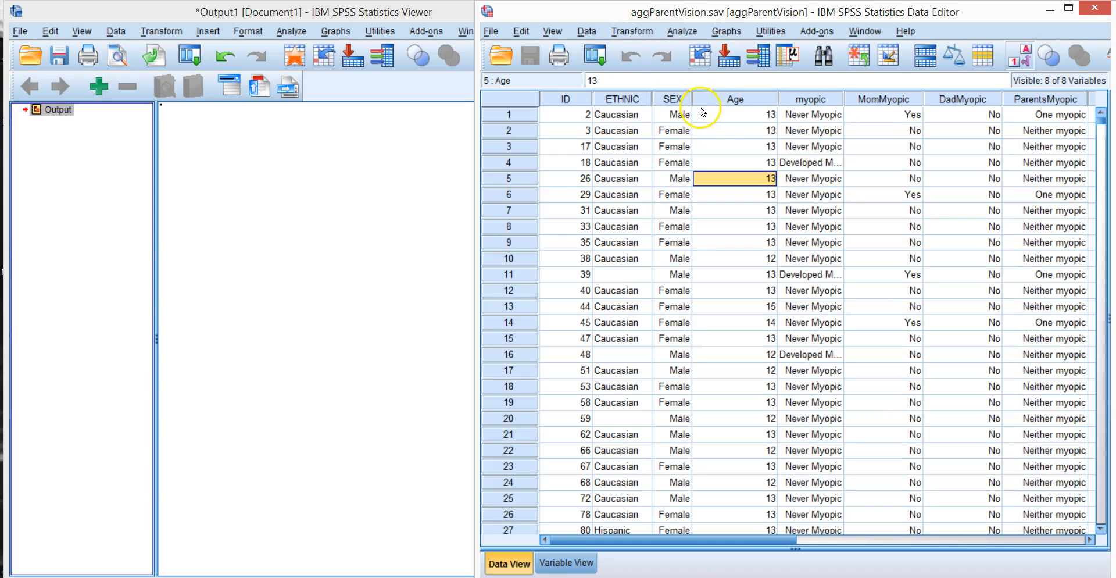
mouse_move(714, 121)
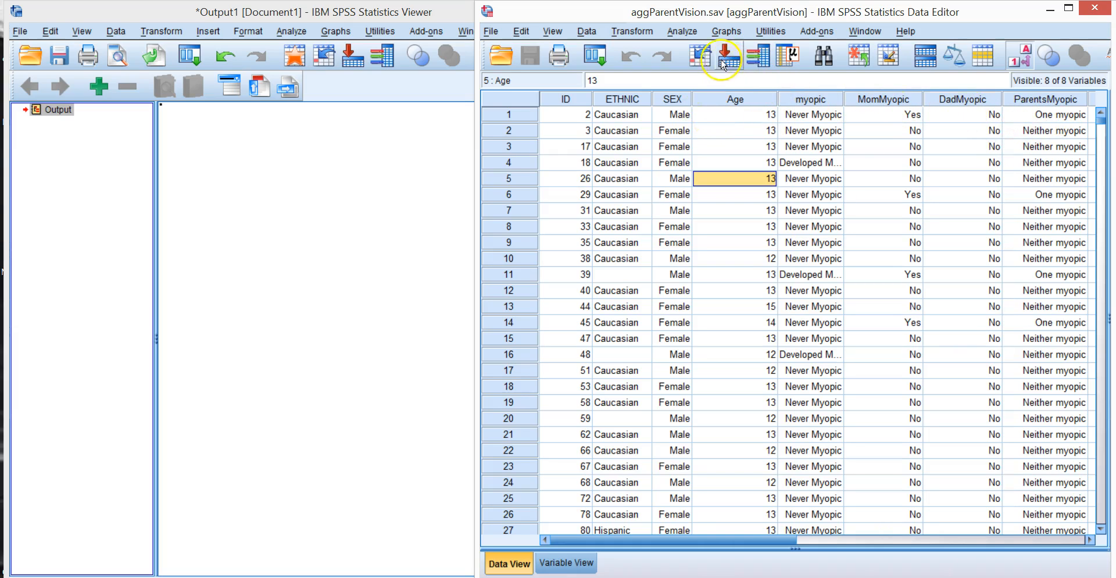
- Run a MomMyopic (row) by myopic (column) crosstabulation of counts and review the table
click(682, 30)
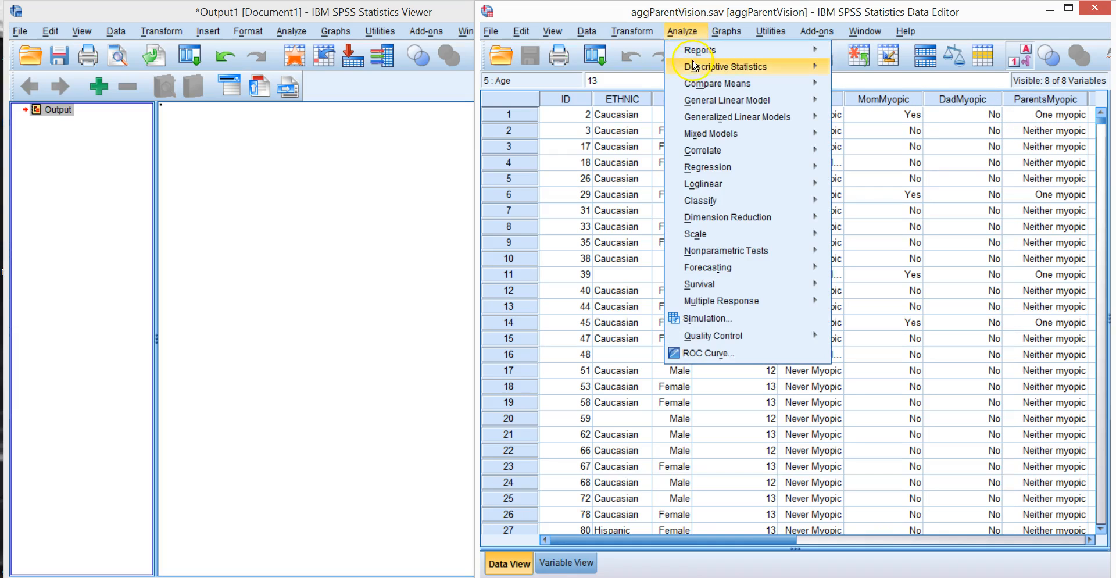
click(725, 66)
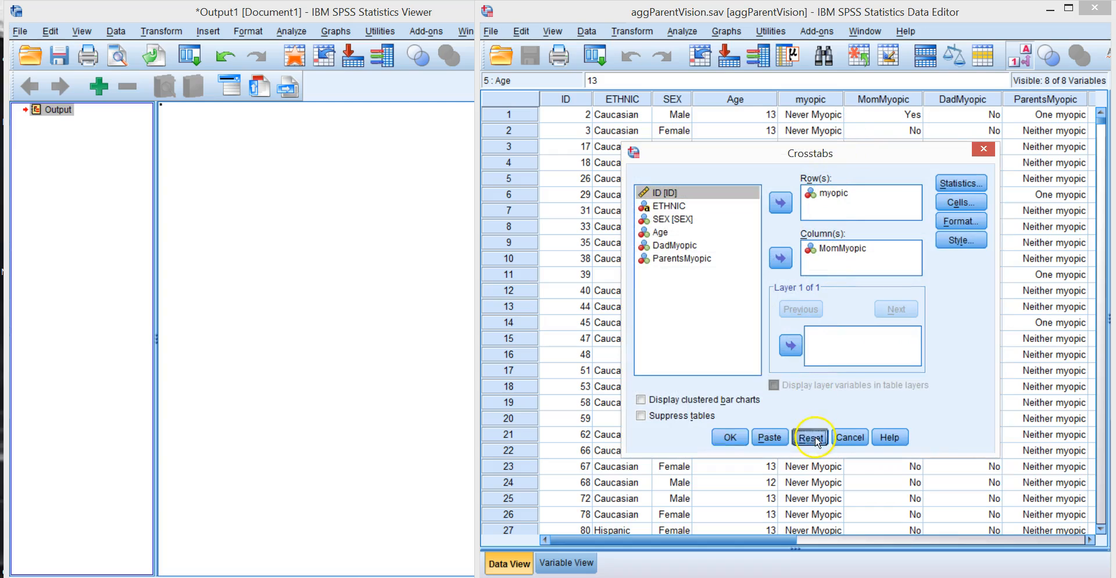
click(809, 436)
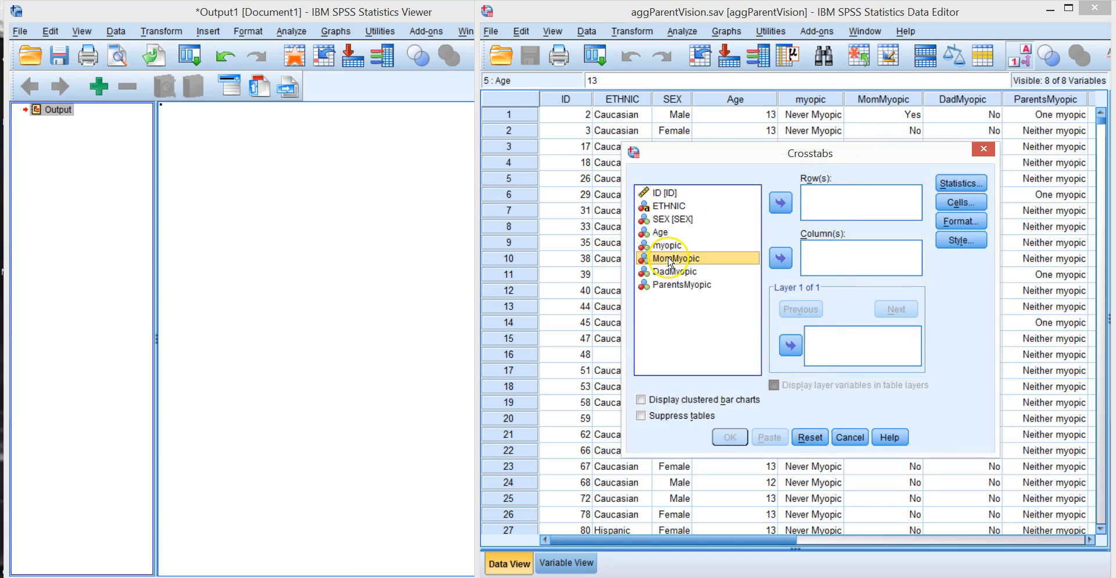
click(779, 202)
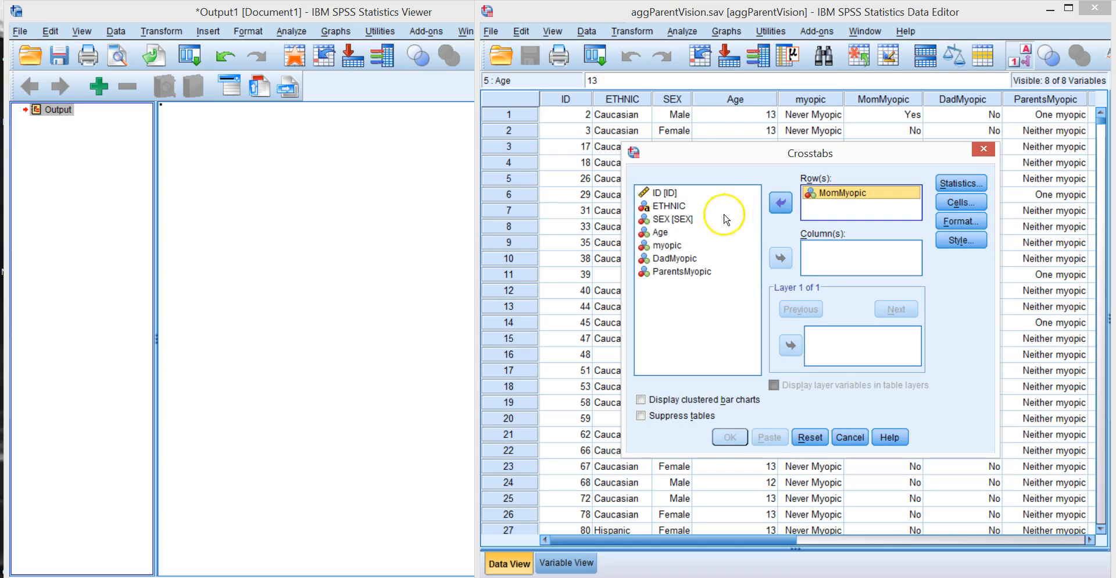
click(780, 258)
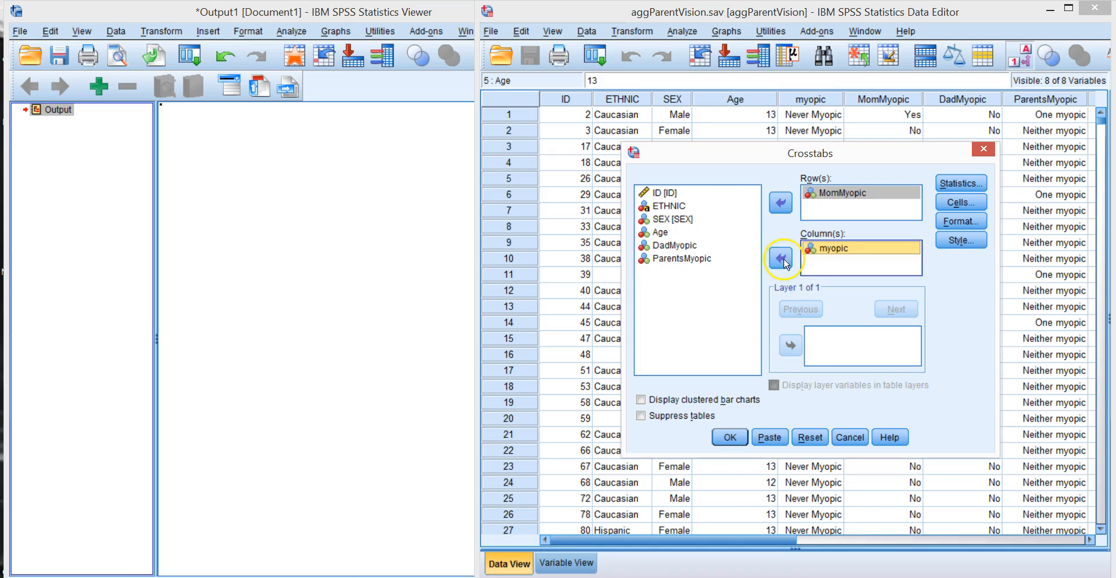
click(728, 436)
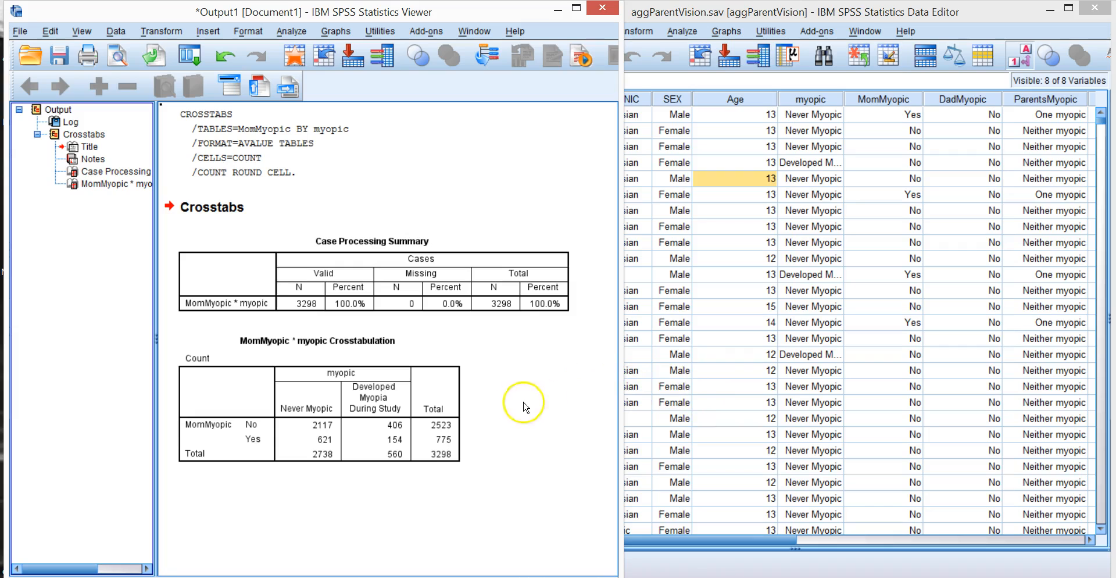
click(298, 433)
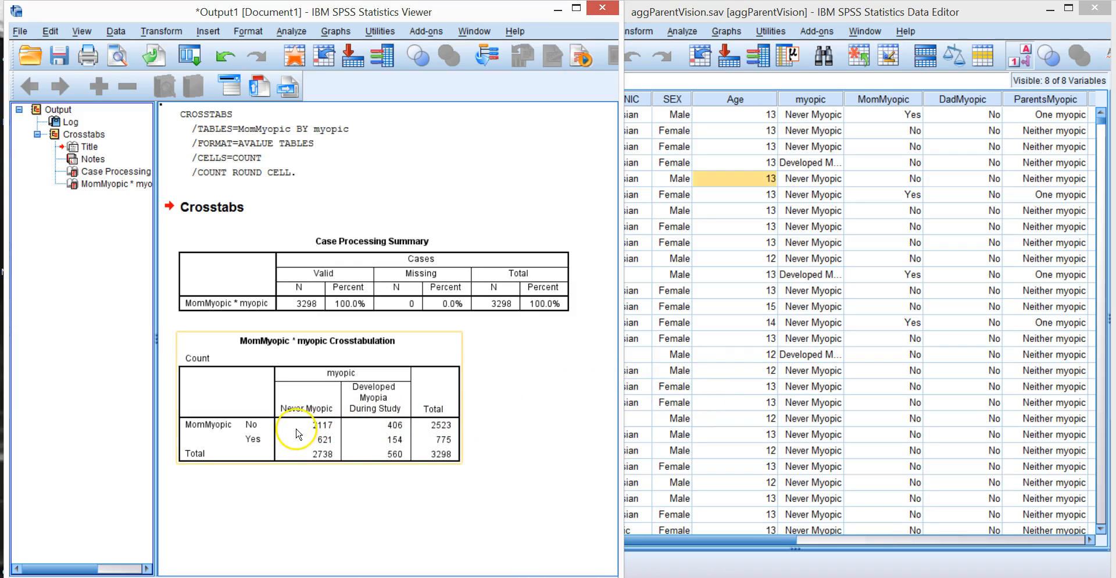
mouse_move(407, 458)
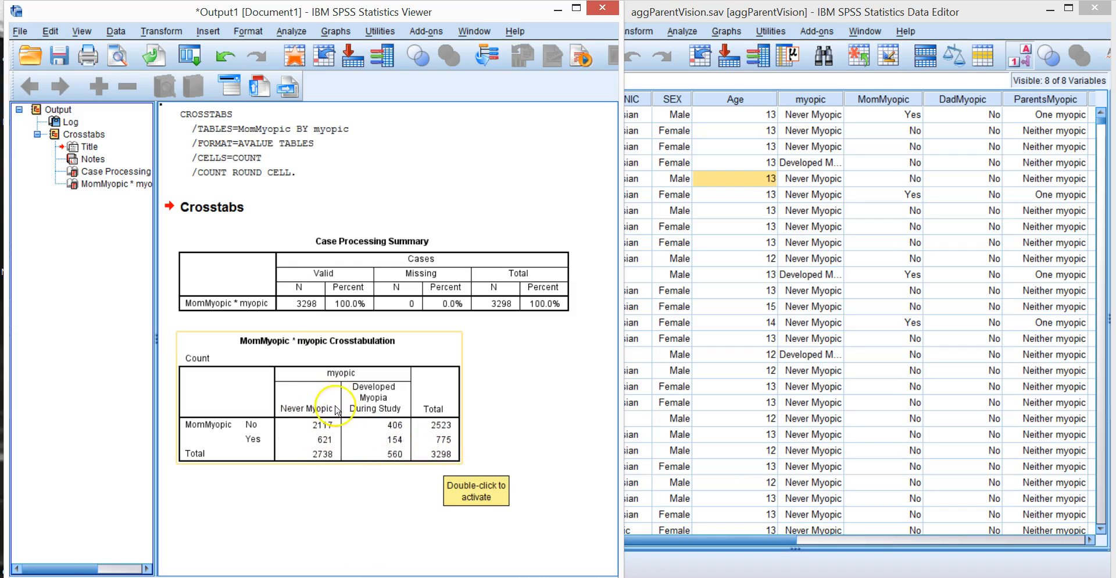
mouse_move(318, 462)
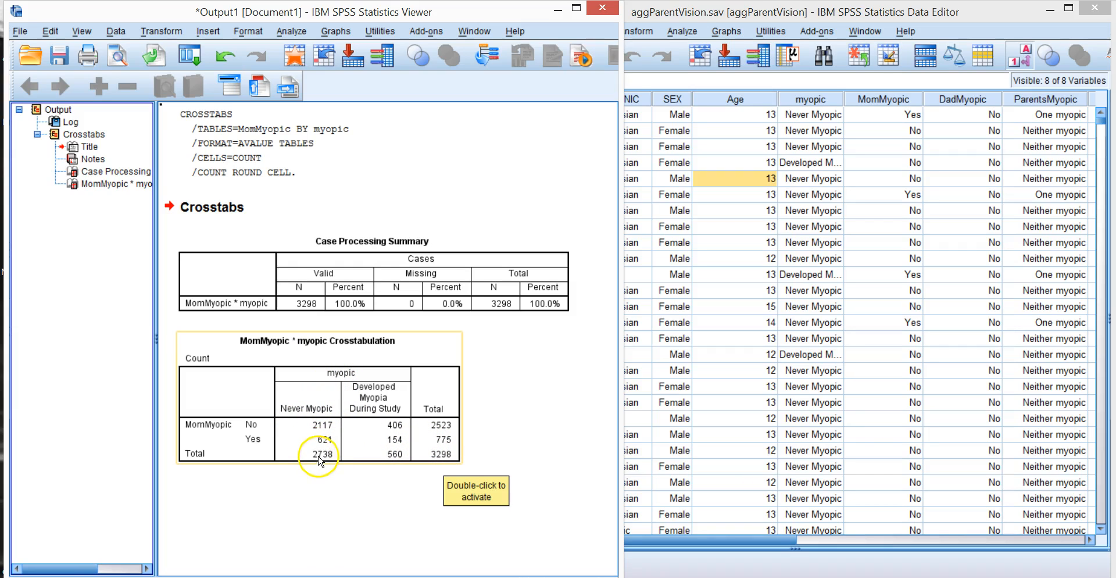
mouse_move(320, 430)
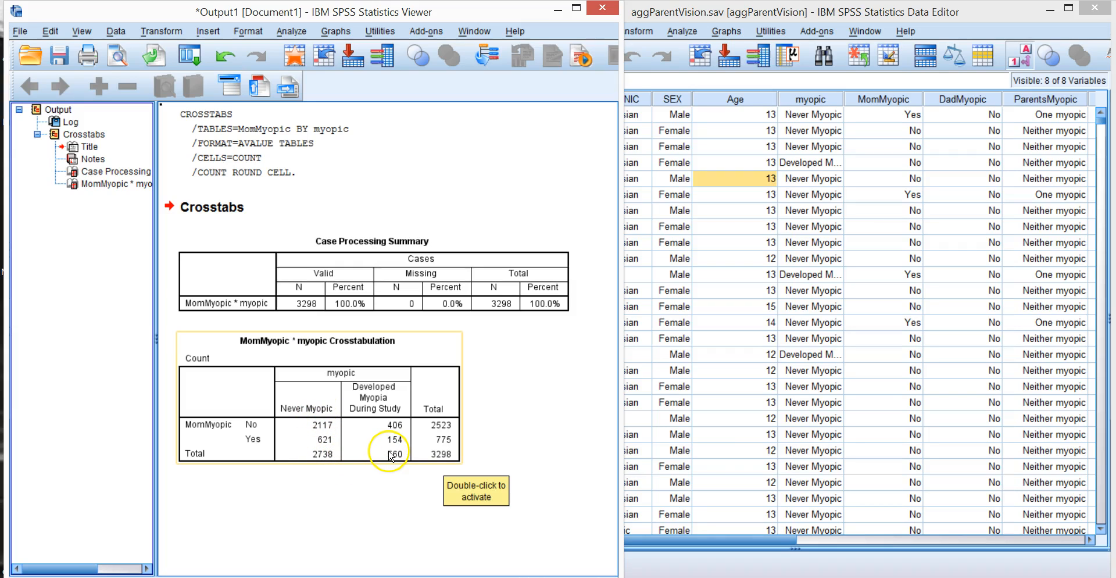
mouse_move(390, 459)
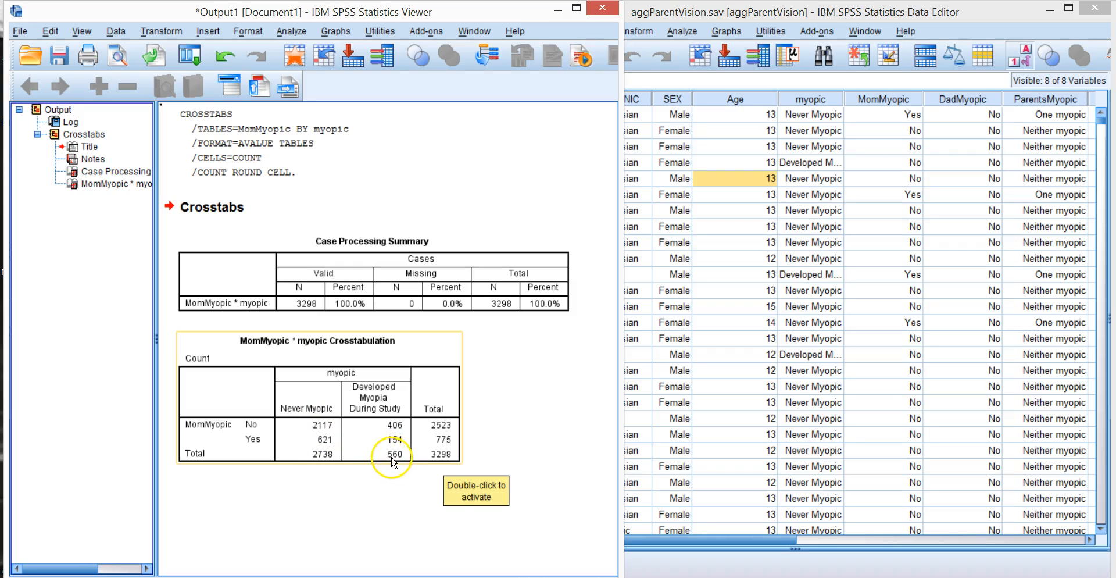
mouse_move(402, 463)
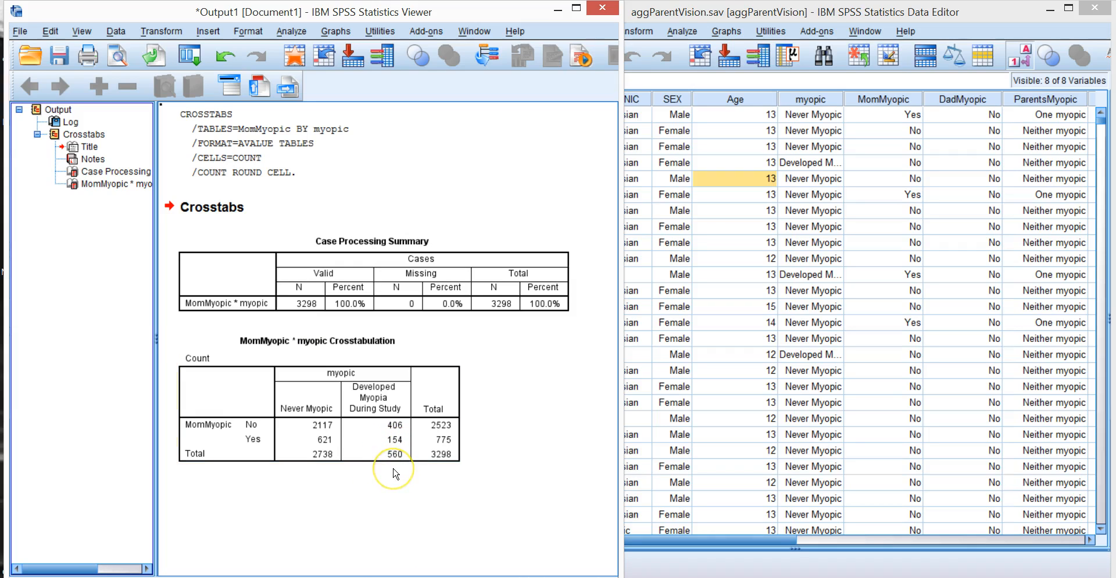
click(395, 439)
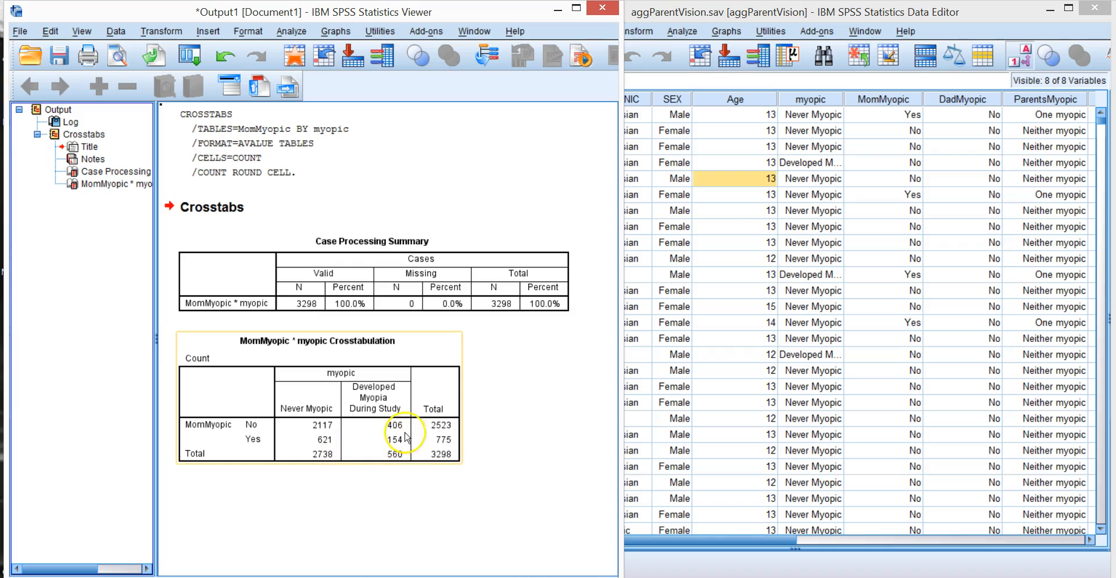
mouse_move(446, 433)
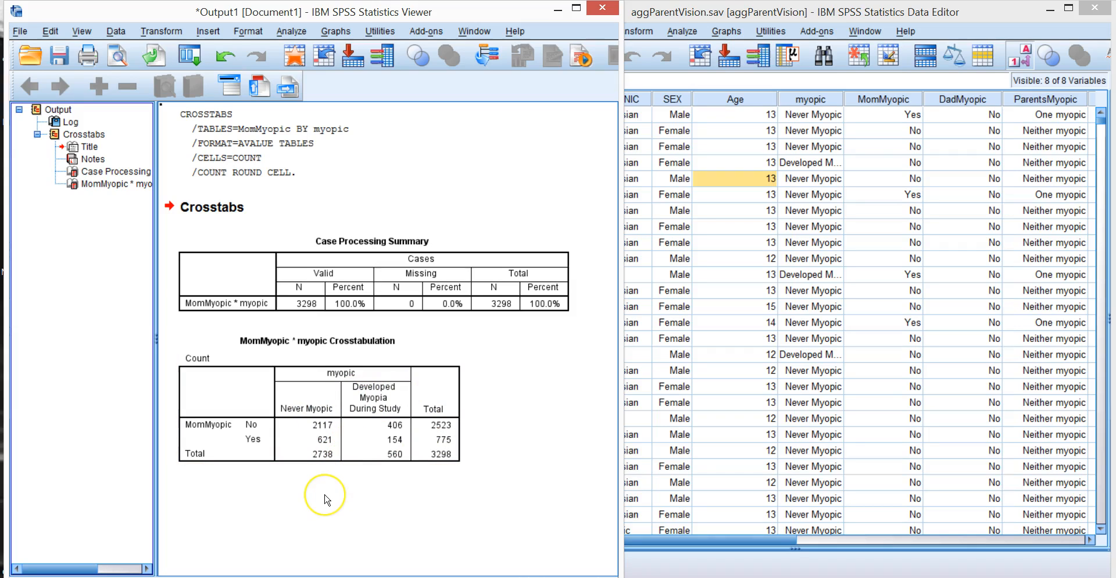
mouse_move(328, 490)
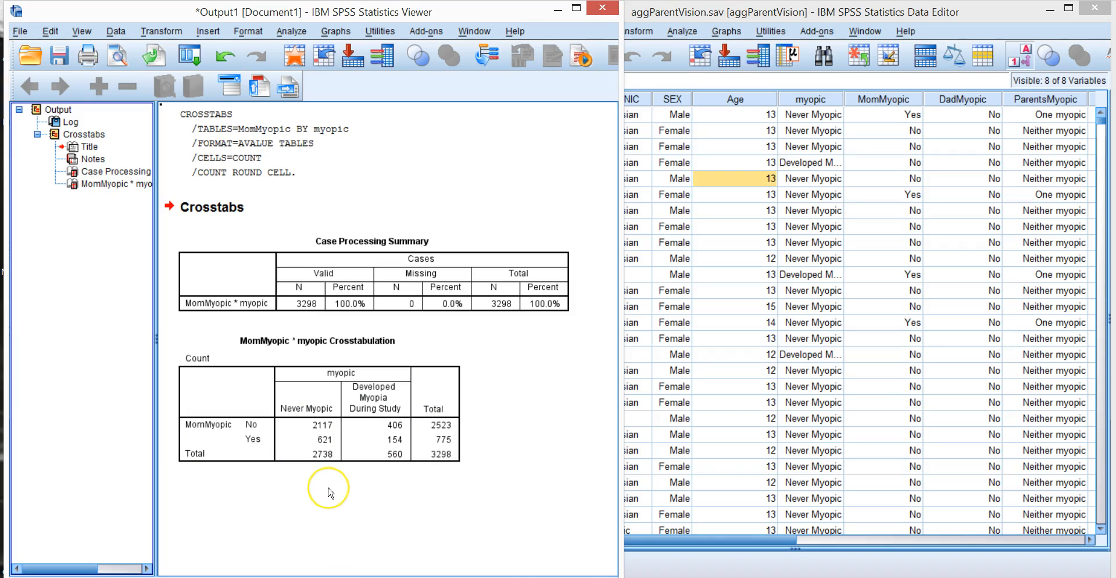
mouse_move(496, 370)
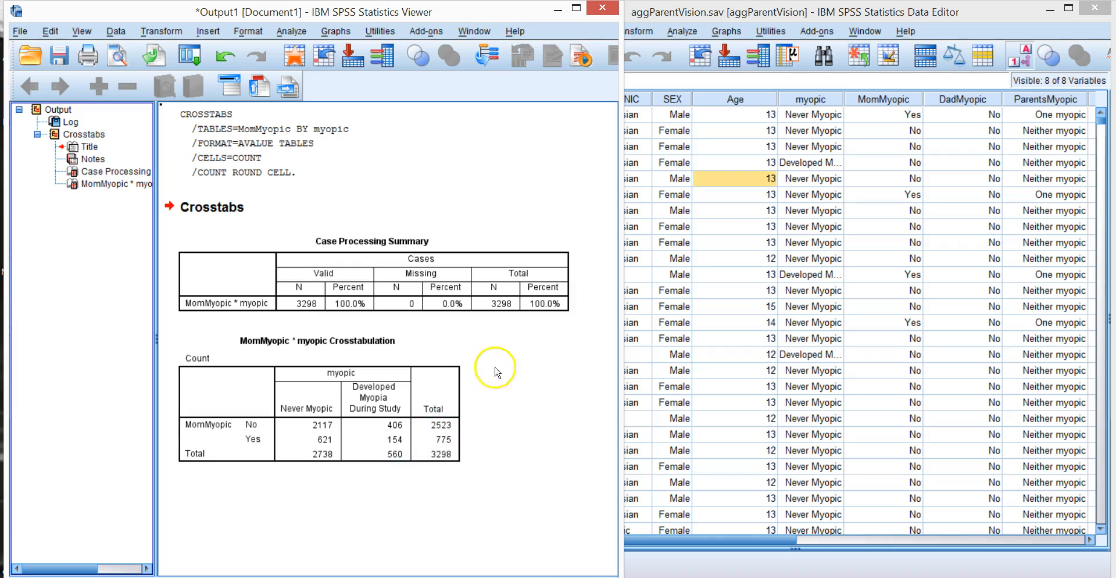
mouse_move(567, 50)
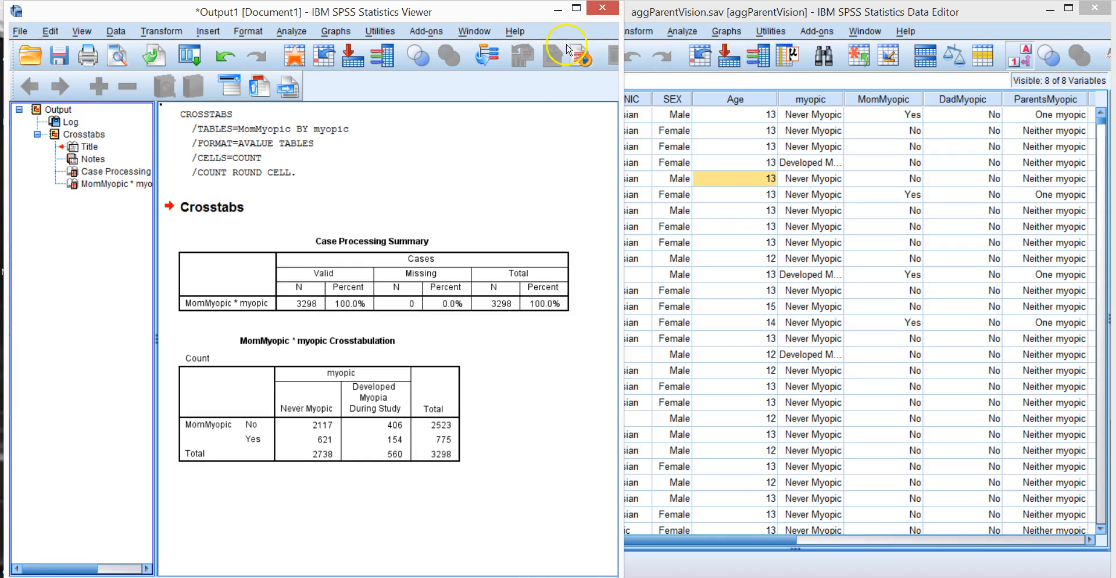
- Rerun the crosstab with row percentages within MomMyopic added to the cells
click(292, 30)
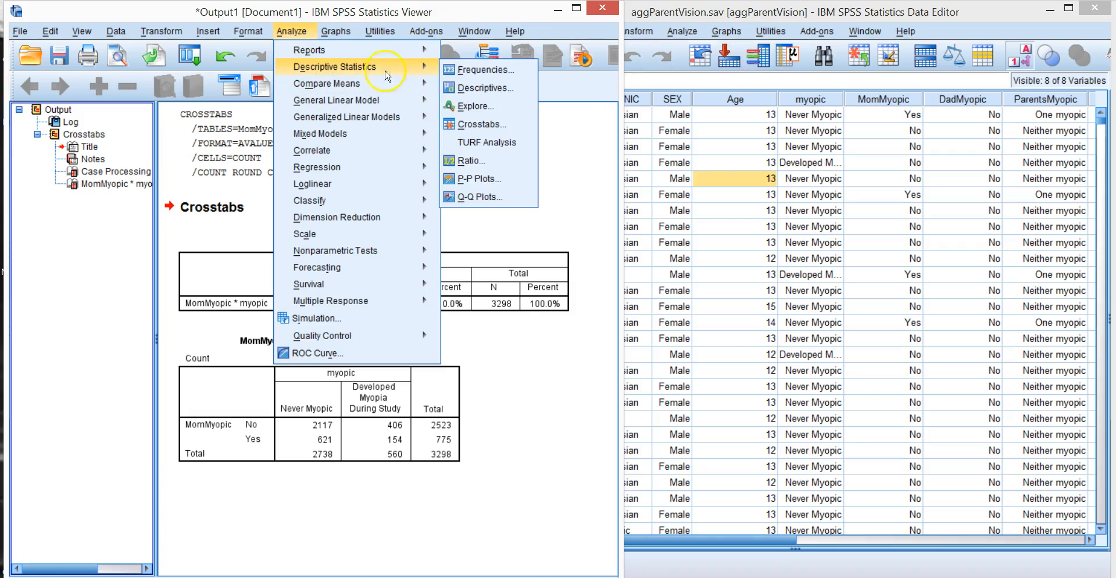
click(481, 124)
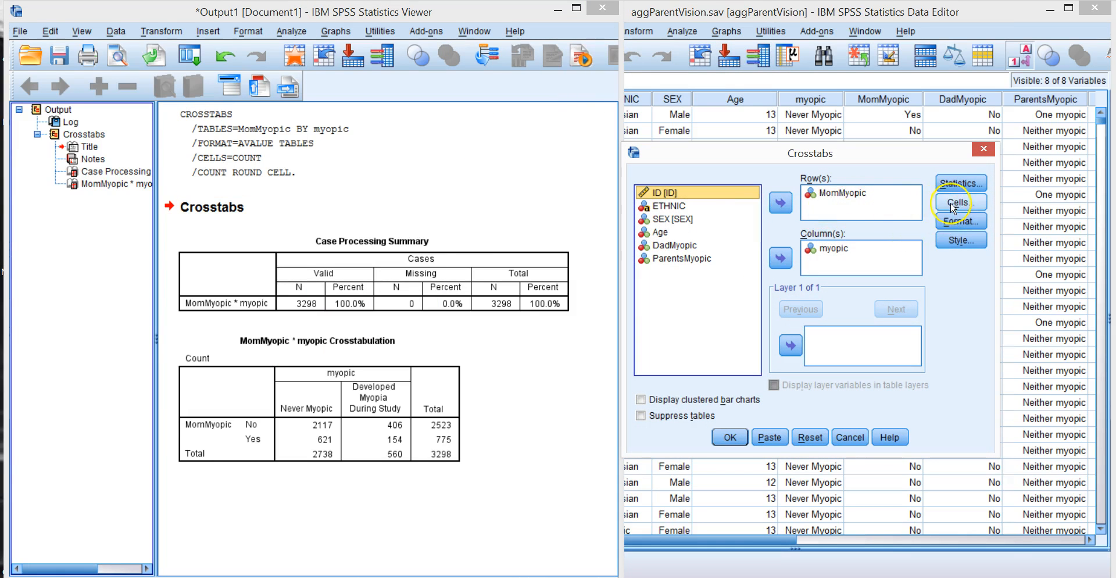
click(961, 201)
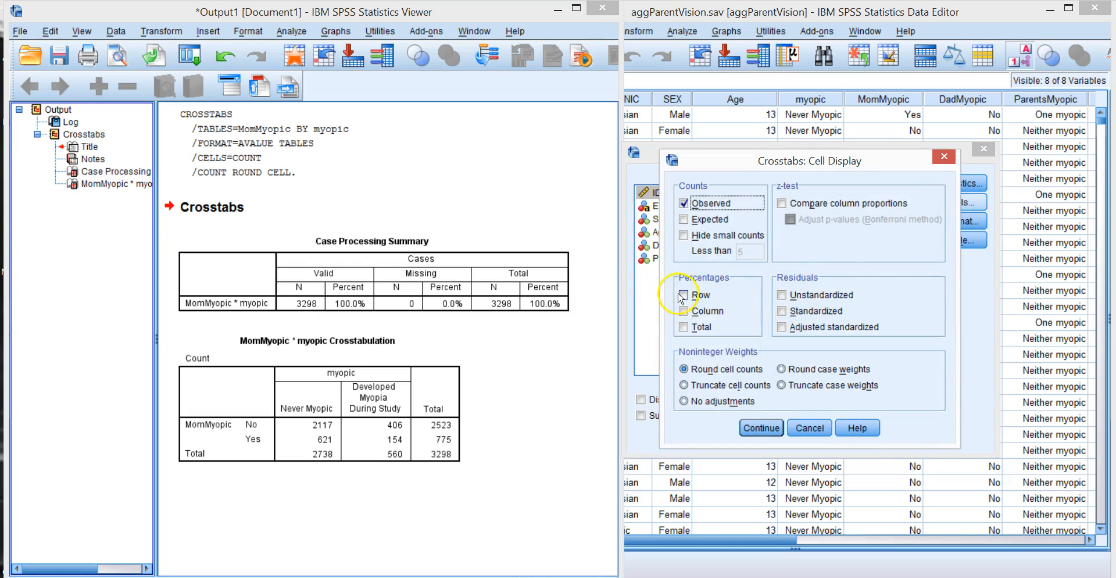
click(760, 428)
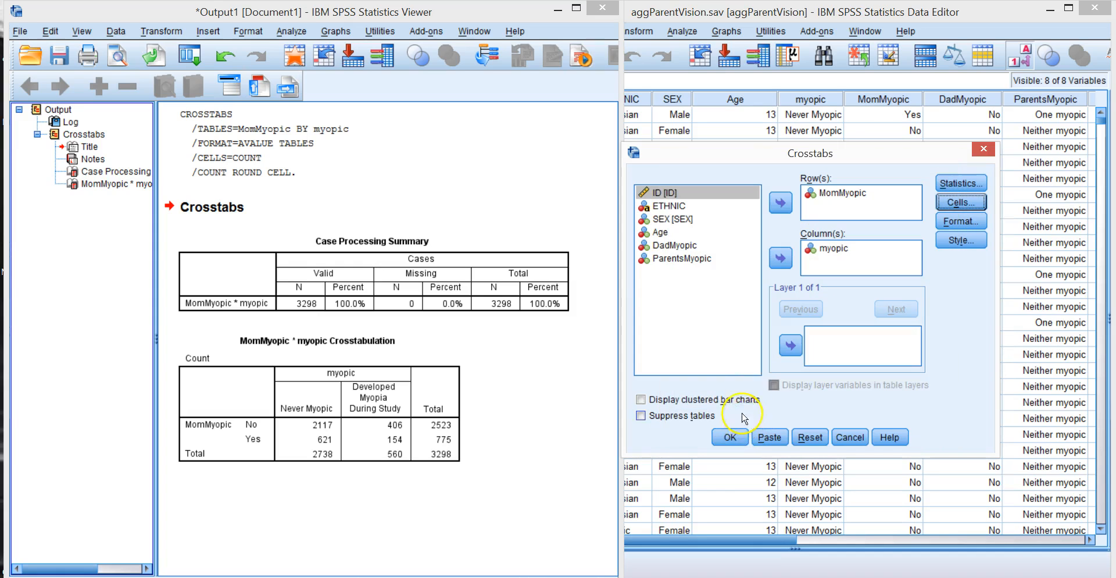
click(727, 436)
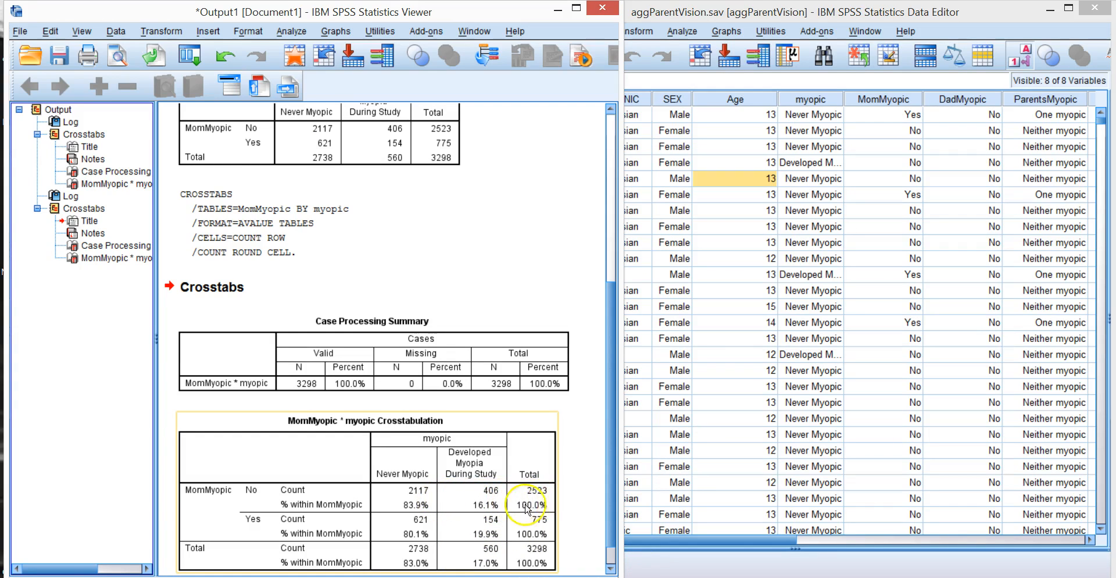
mouse_move(606, 542)
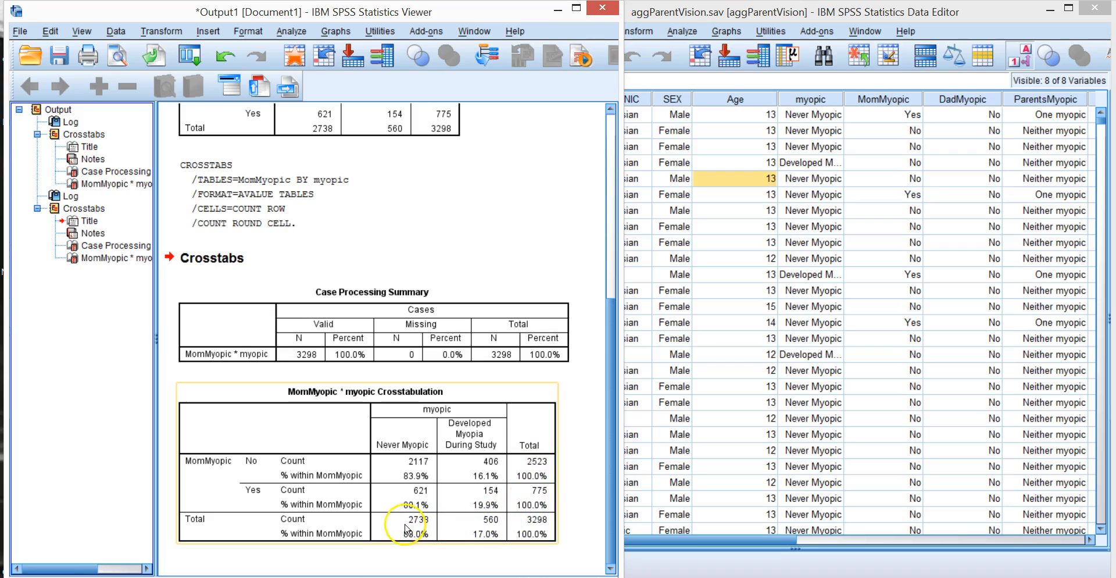
mouse_move(513, 506)
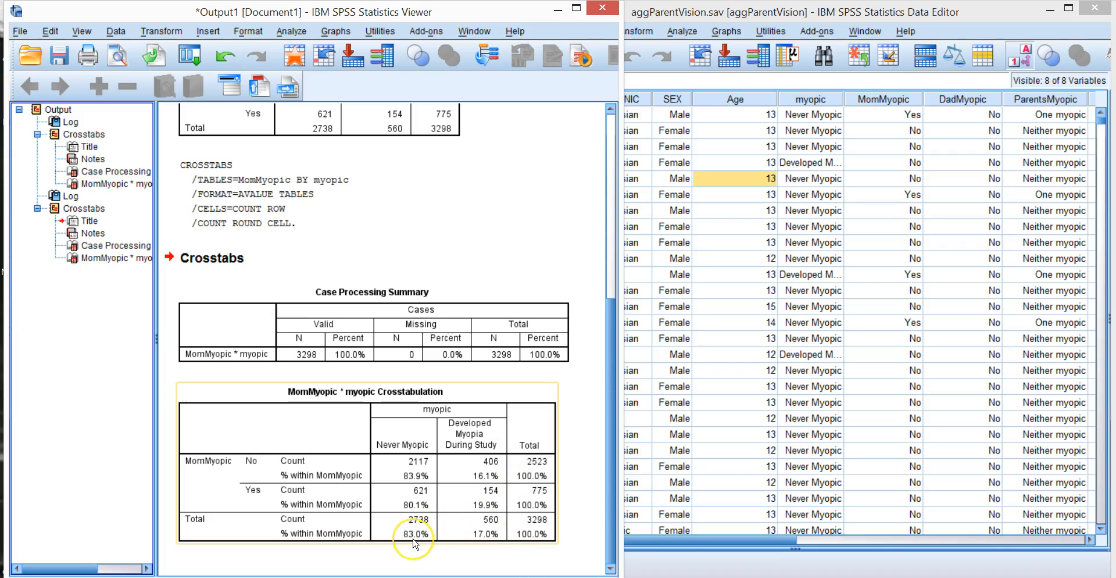
mouse_move(414, 541)
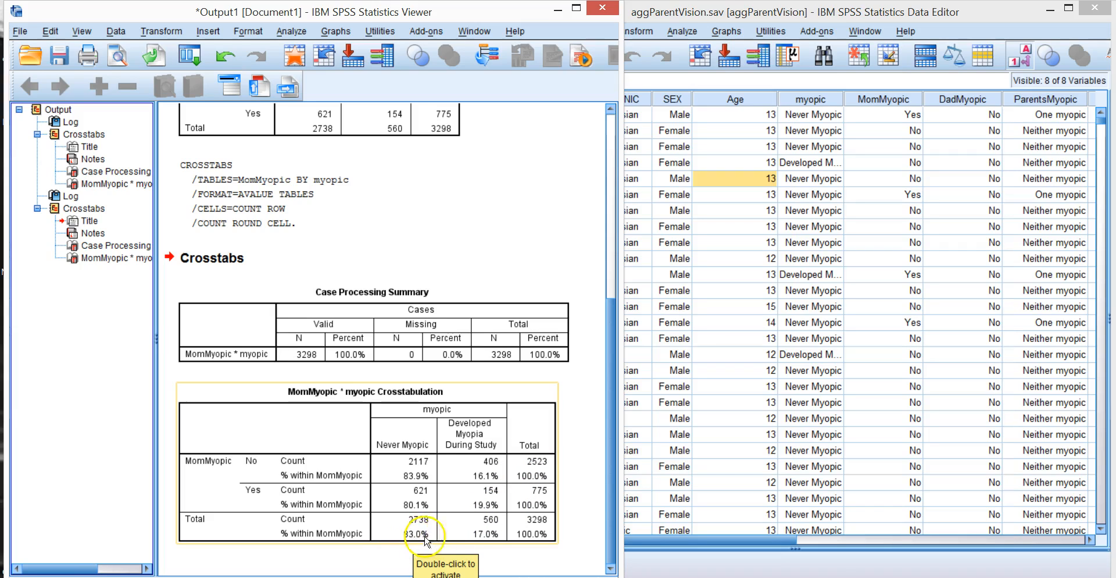
mouse_move(486, 544)
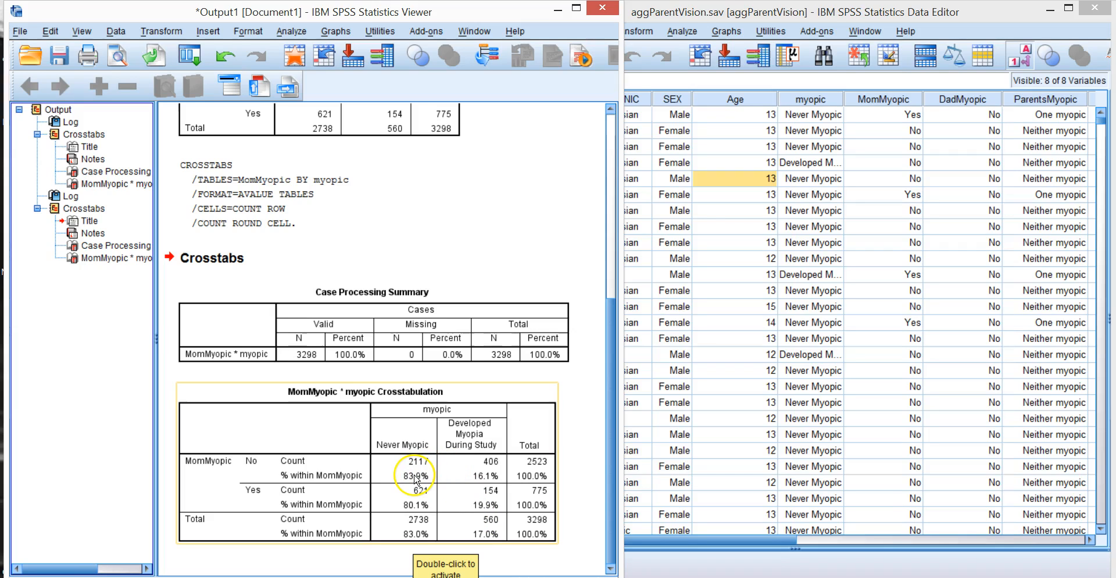
mouse_move(338, 479)
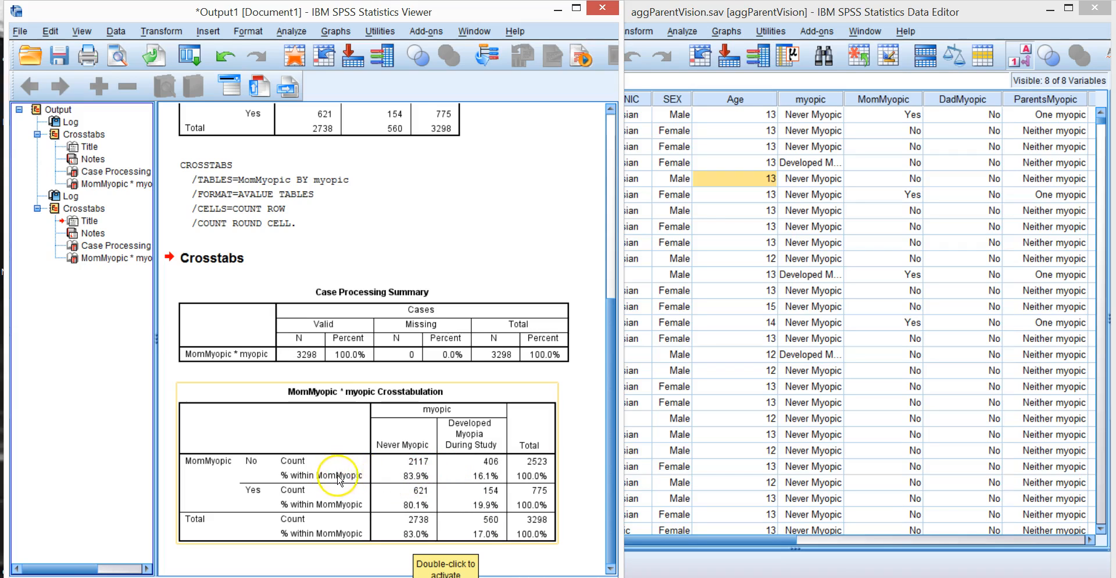
mouse_move(416, 475)
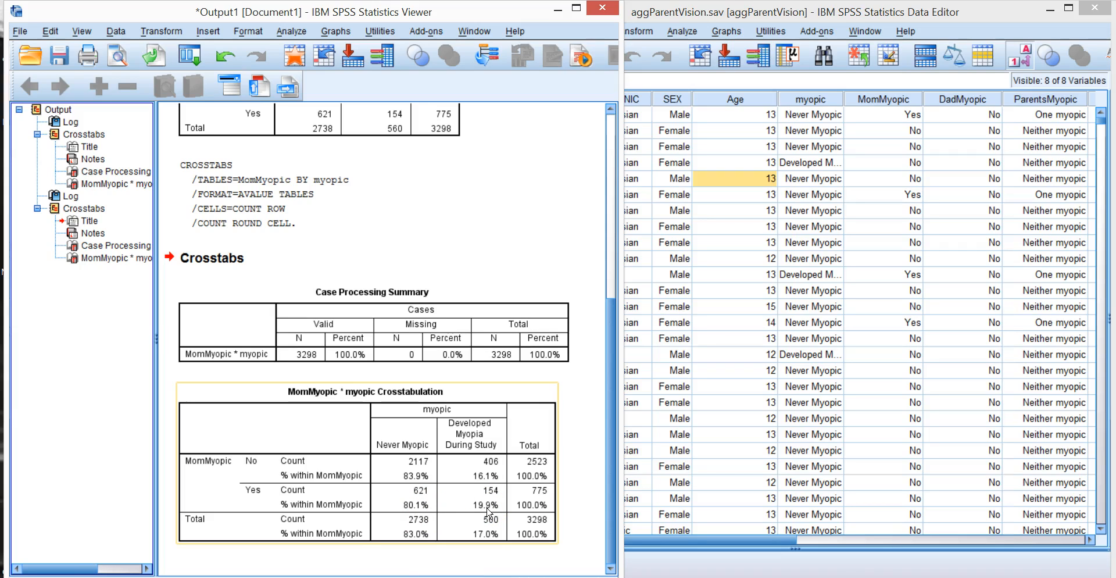
- Cancel the Descriptives and Frequencies dialogs without running, returning to the Descriptive Statistics list
click(291, 30)
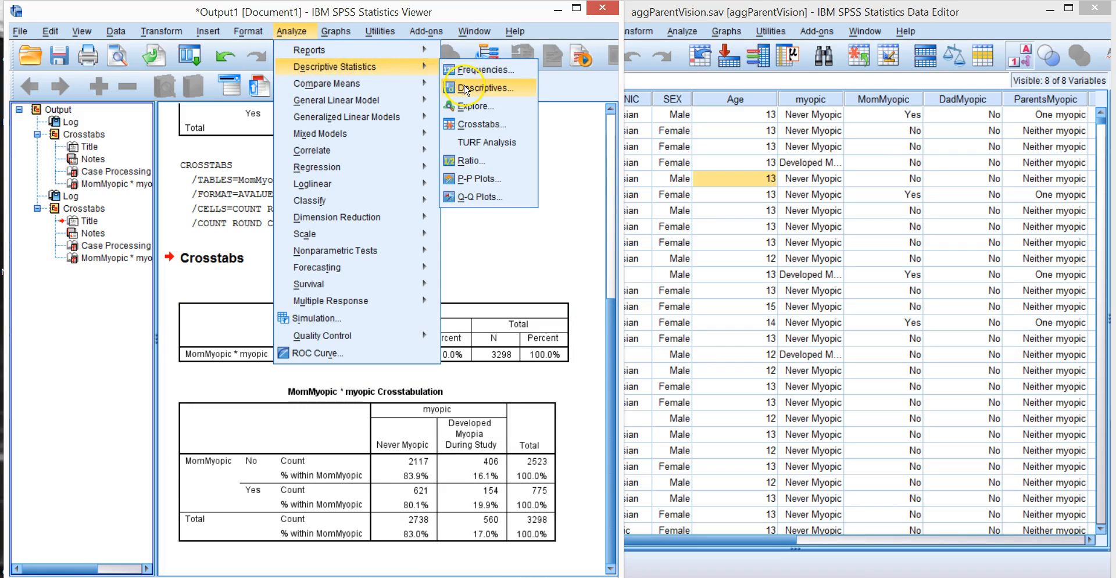
click(486, 87)
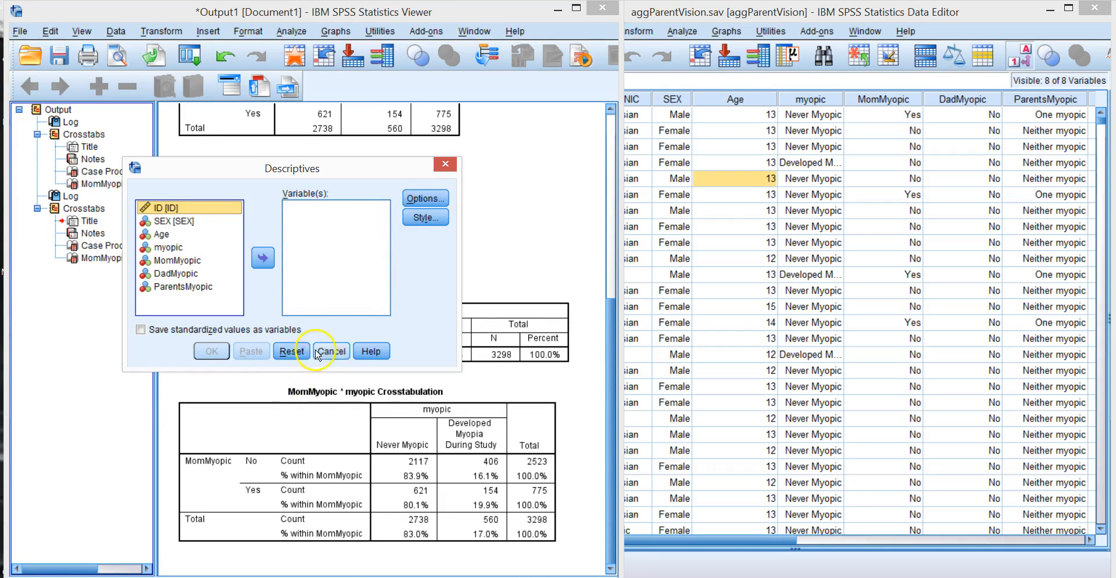
click(329, 350)
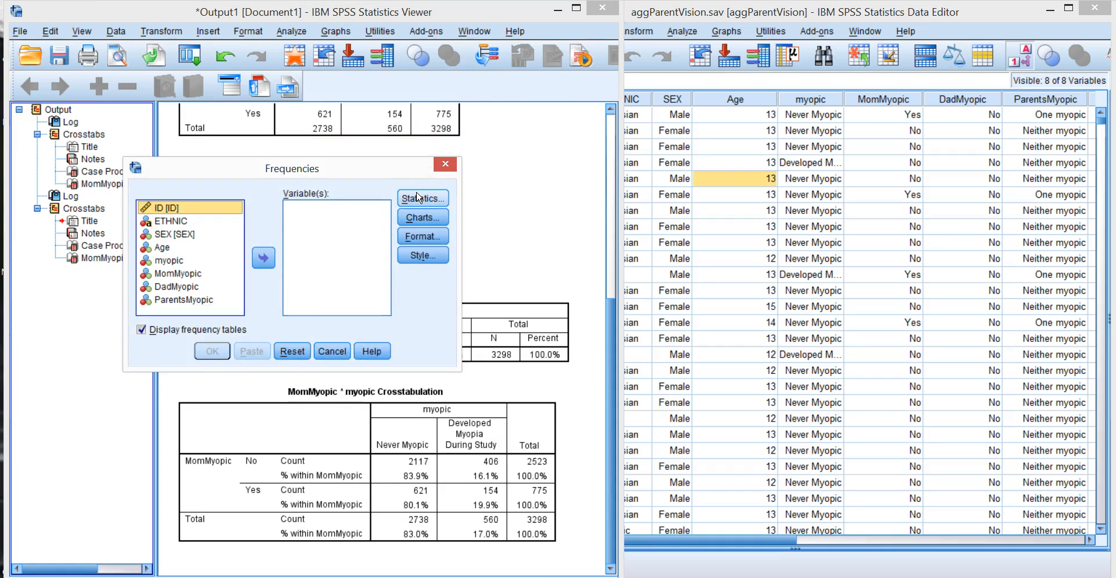
mouse_move(331, 350)
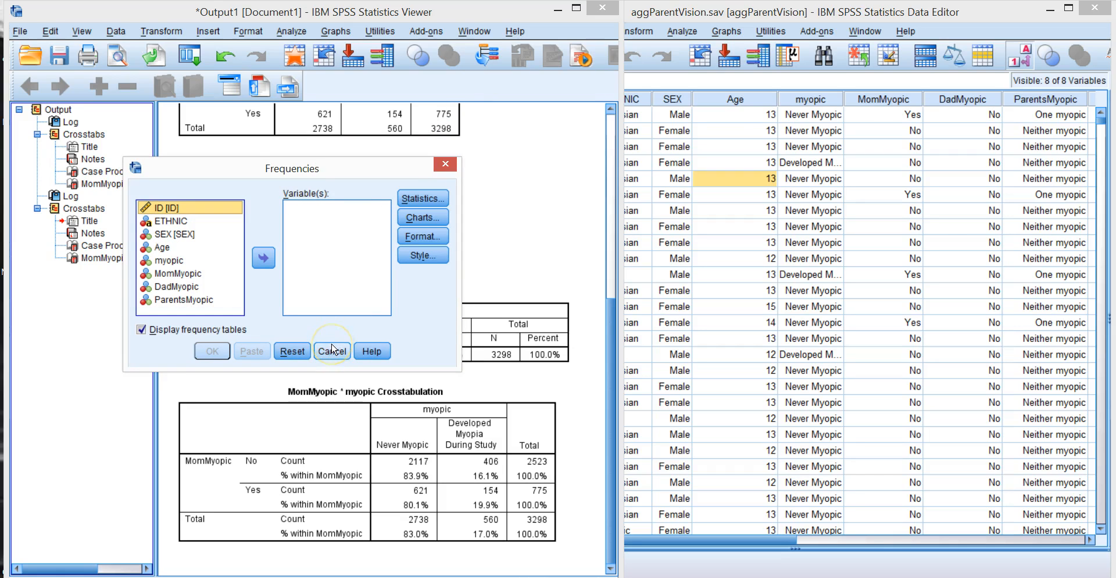
click(331, 351)
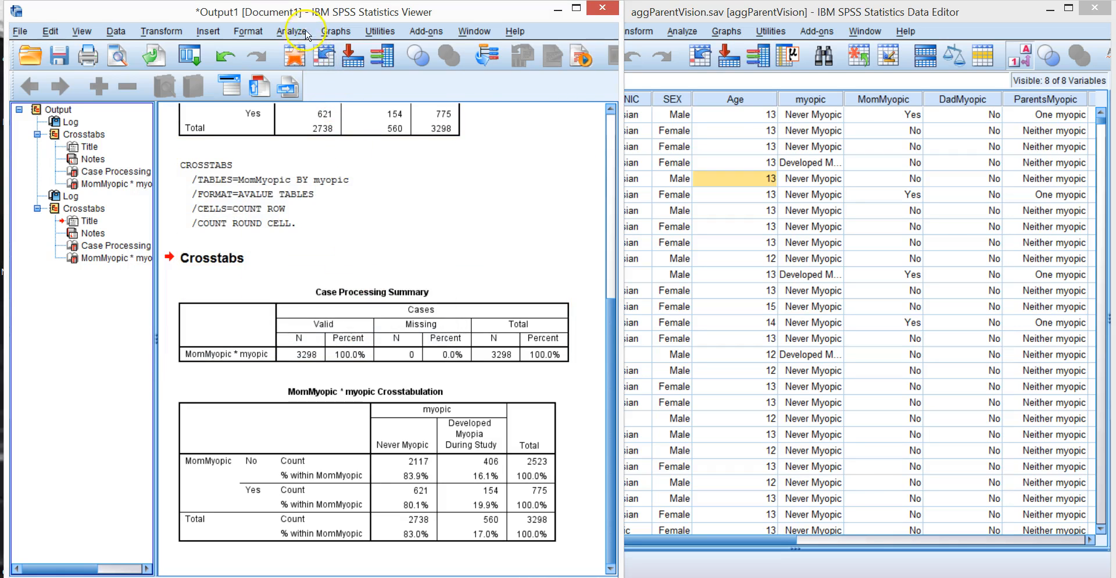
click(293, 30)
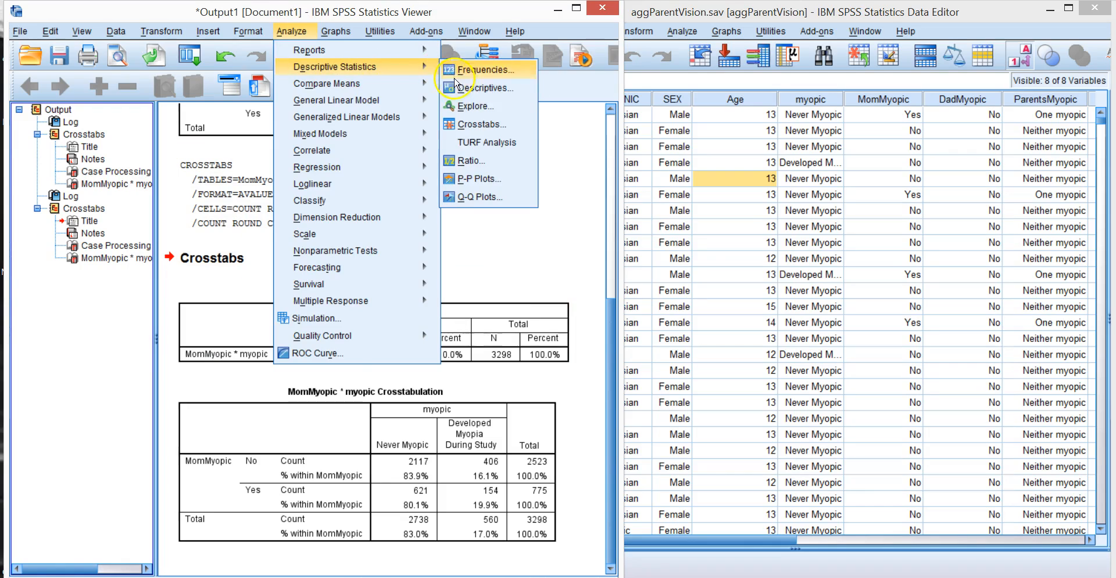
- Rerun the MomMyopic by myopic crosstab with column percentages within myopic and select the new table
click(484, 124)
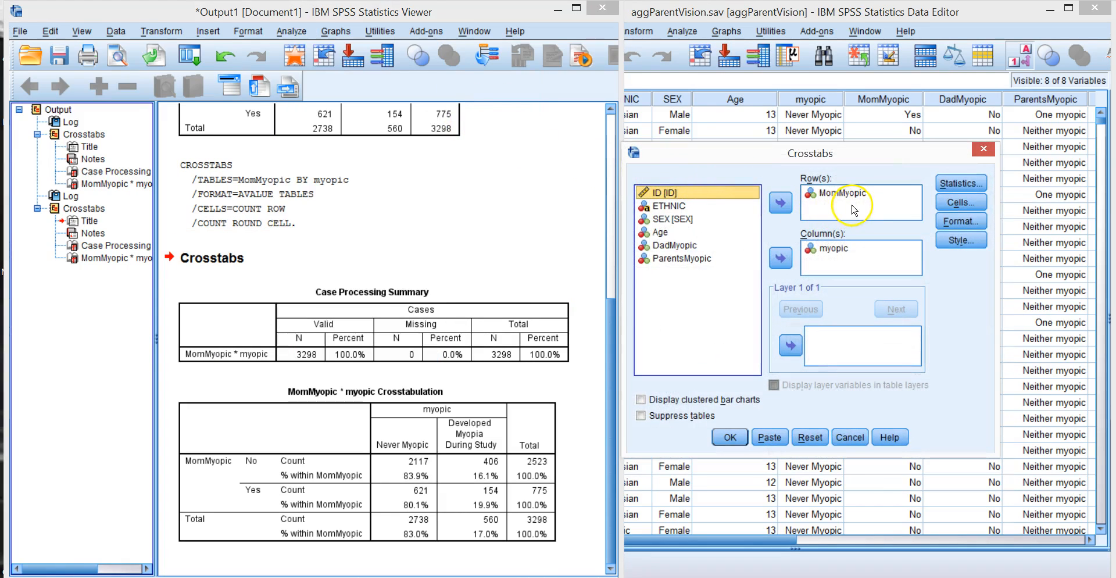
click(960, 203)
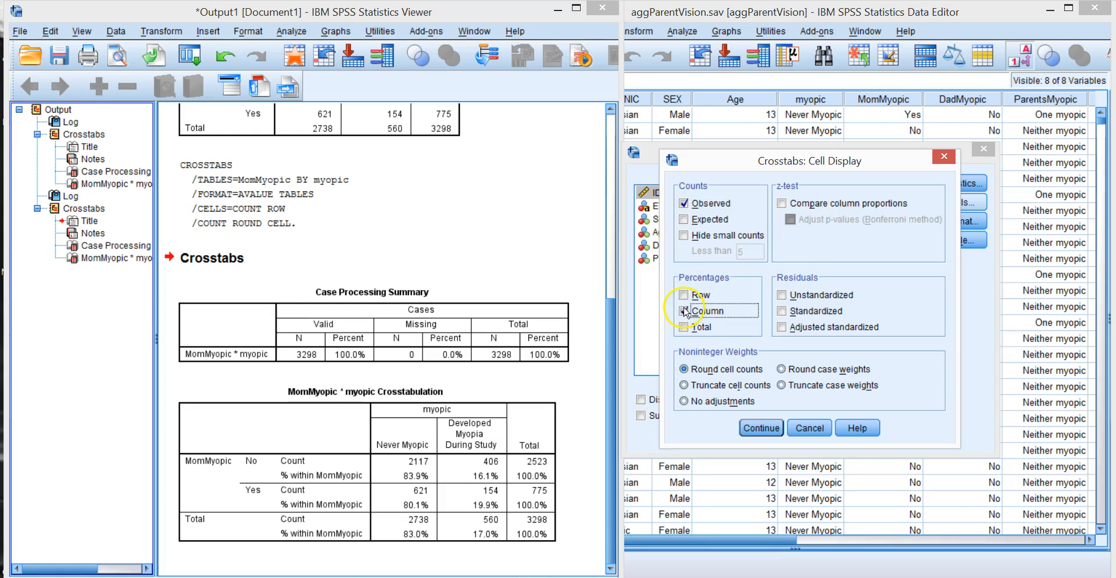
click(759, 428)
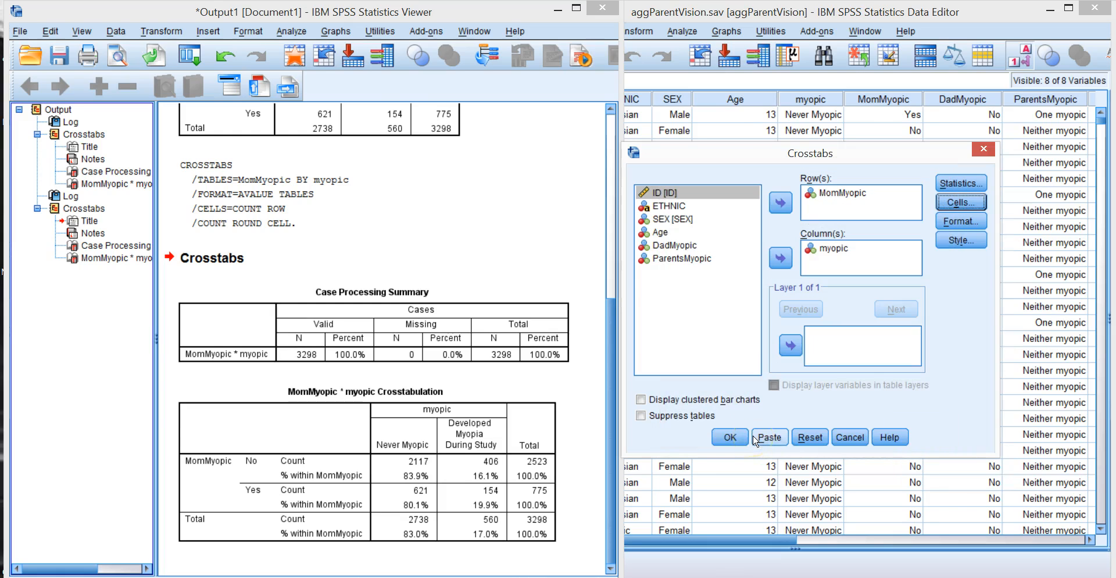
click(728, 436)
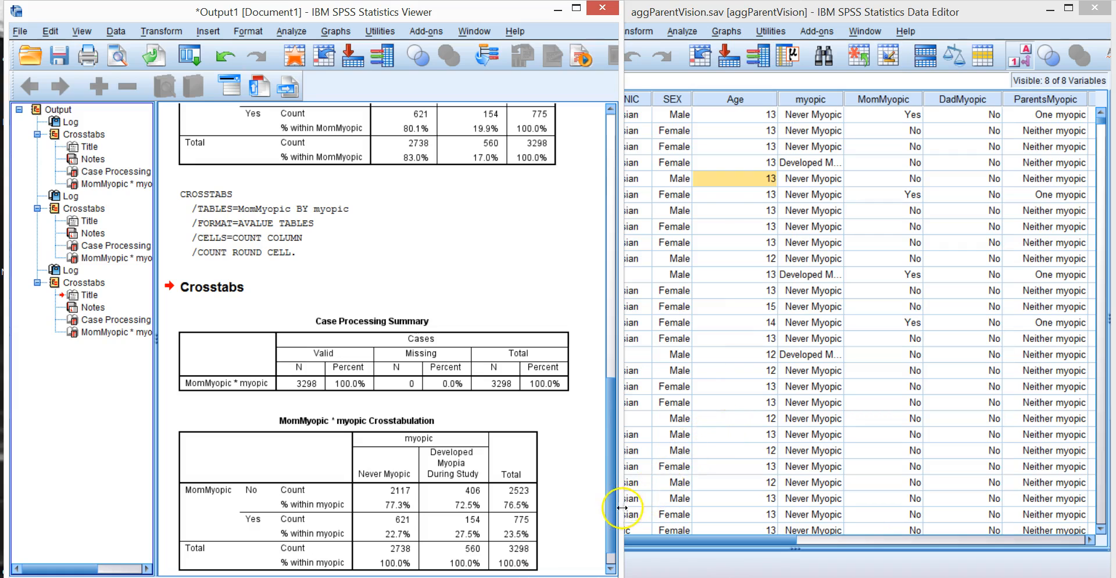
scroll(down, 3)
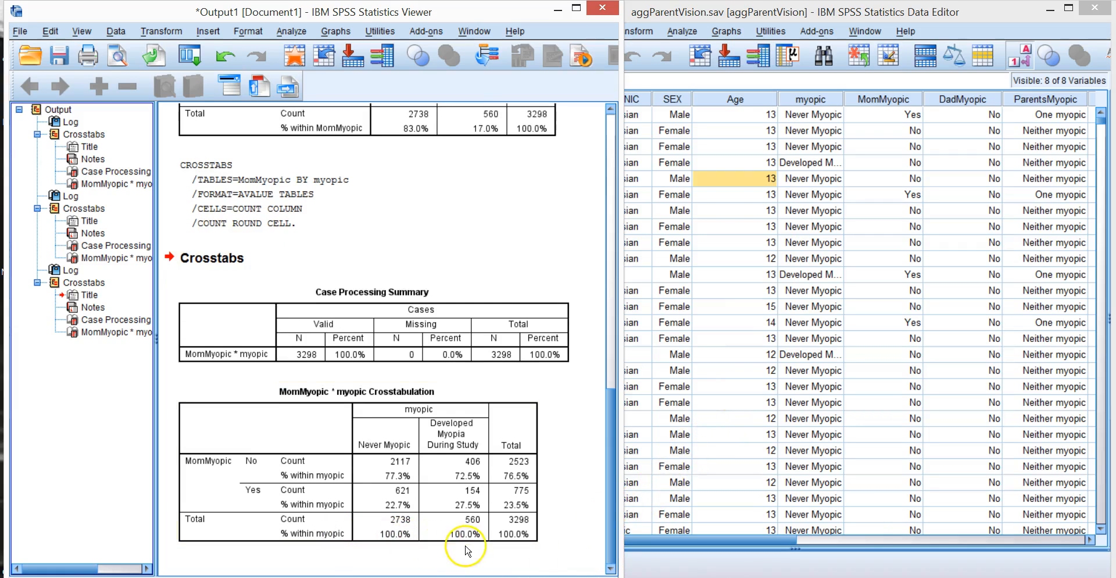
click(408, 446)
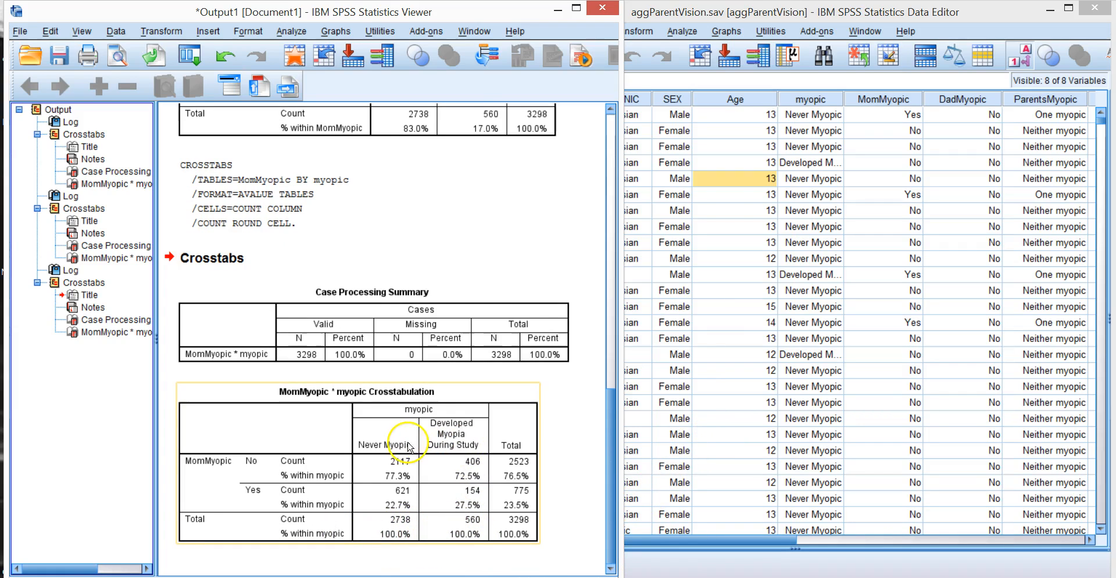
mouse_move(404, 449)
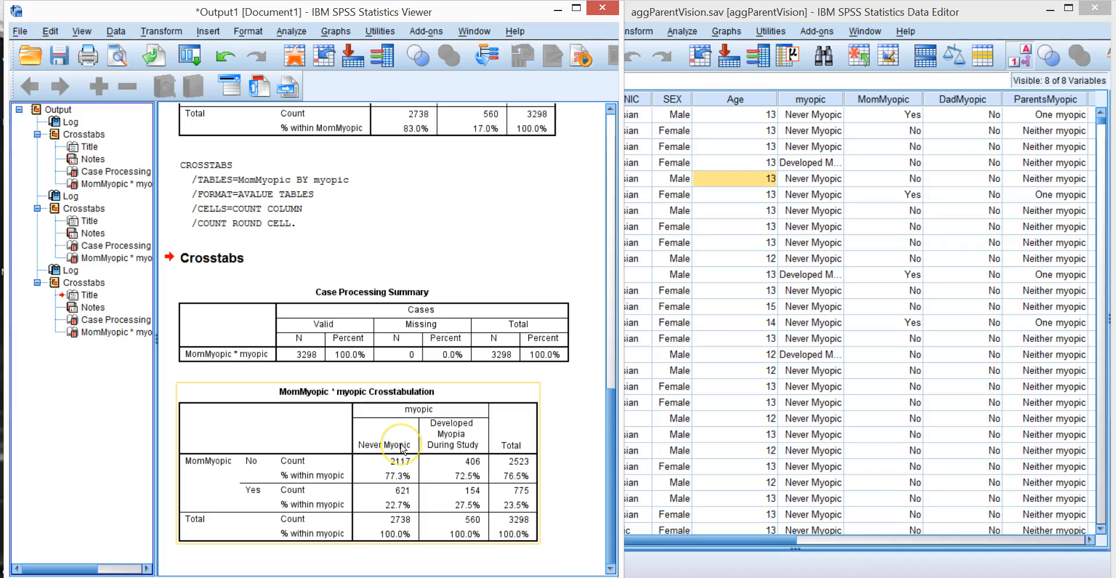
mouse_move(347, 473)
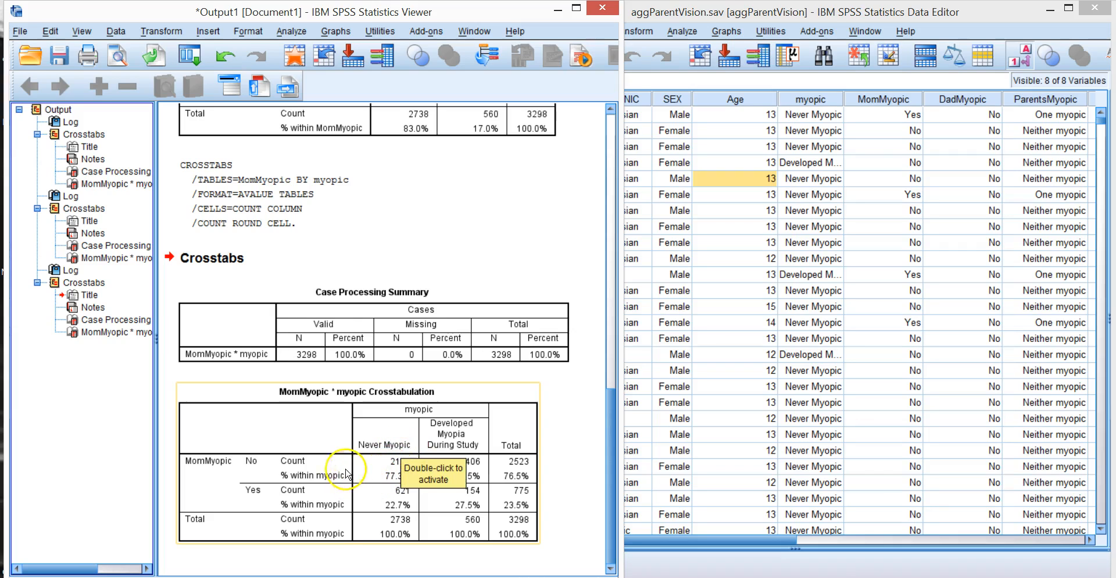
mouse_move(590, 464)
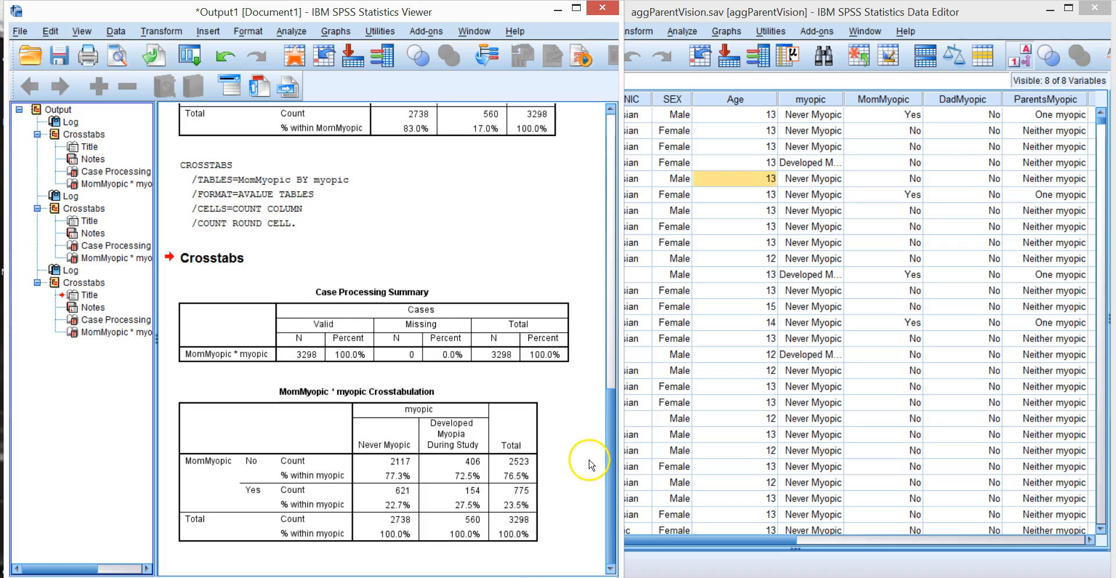
click(520, 466)
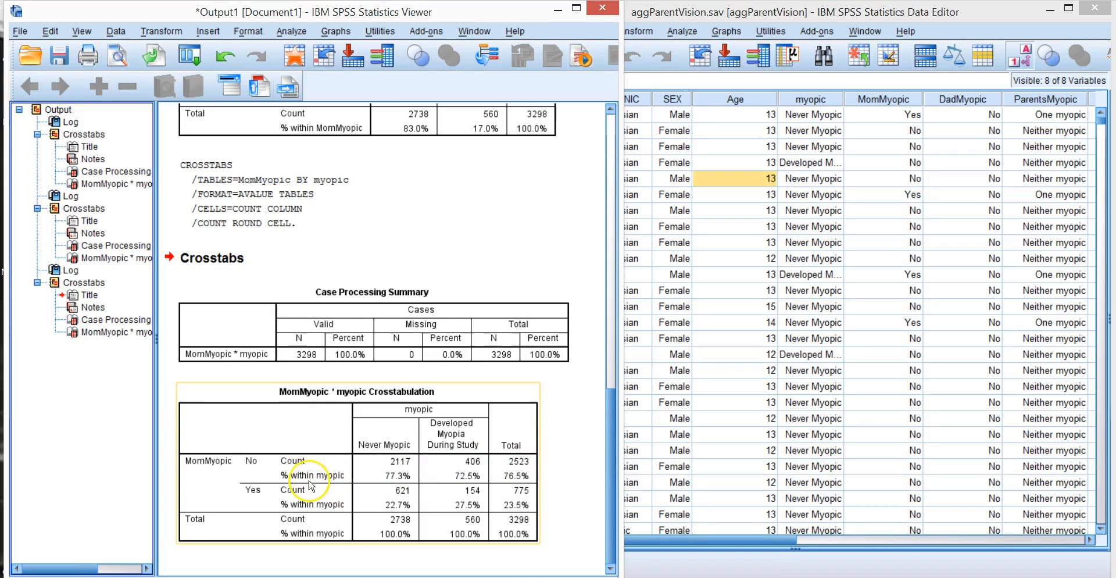
mouse_move(324, 475)
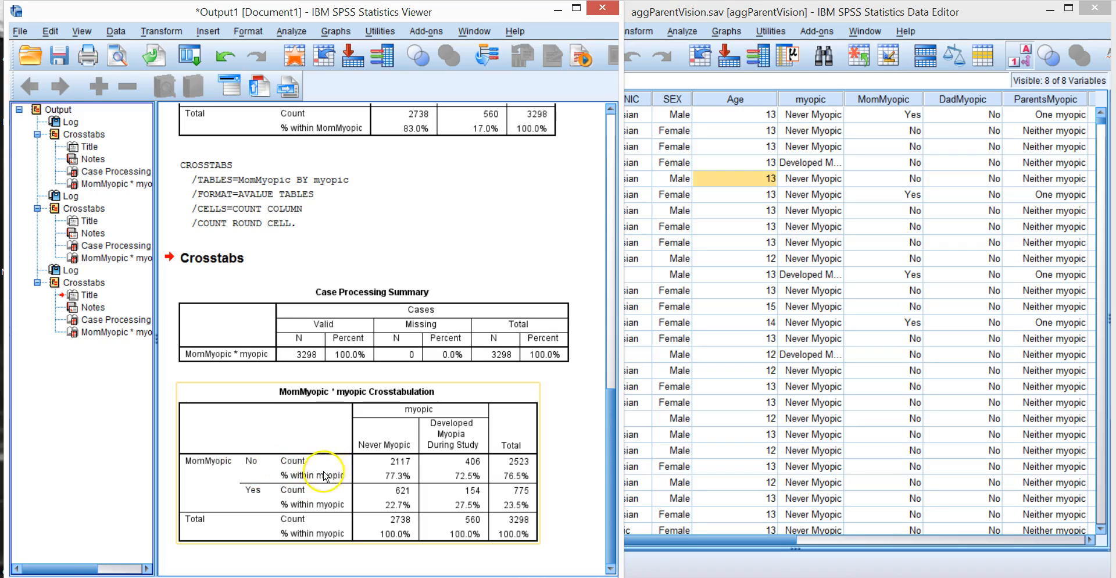
mouse_move(402, 466)
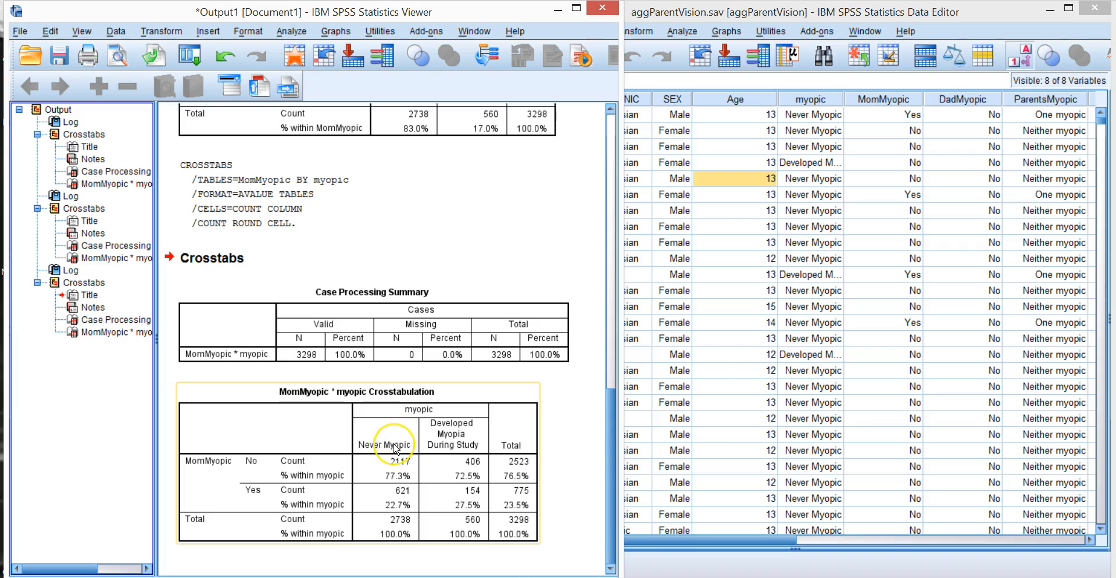
mouse_move(391, 544)
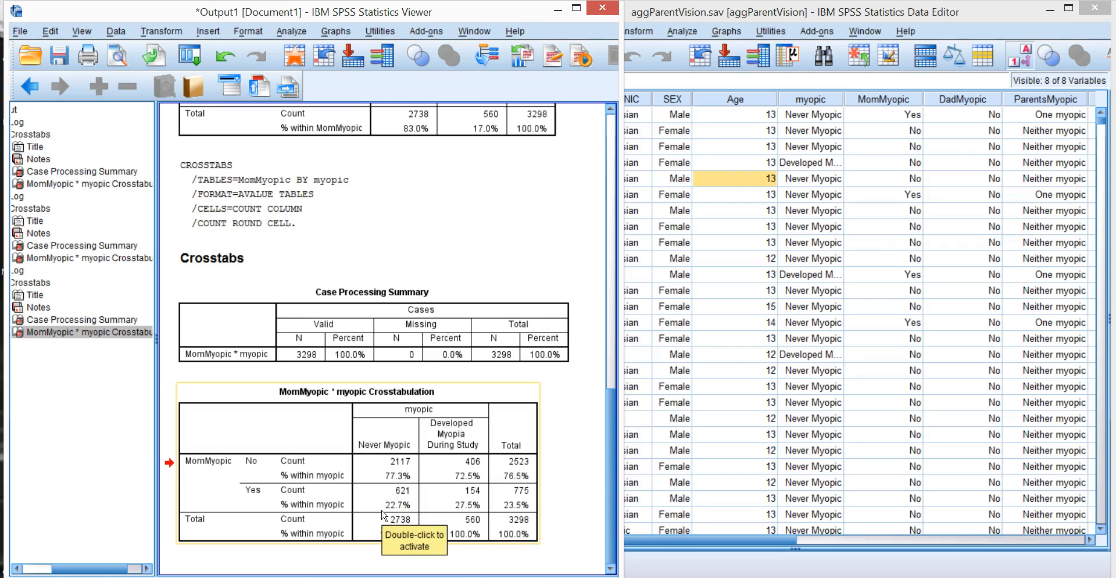
mouse_move(382, 515)
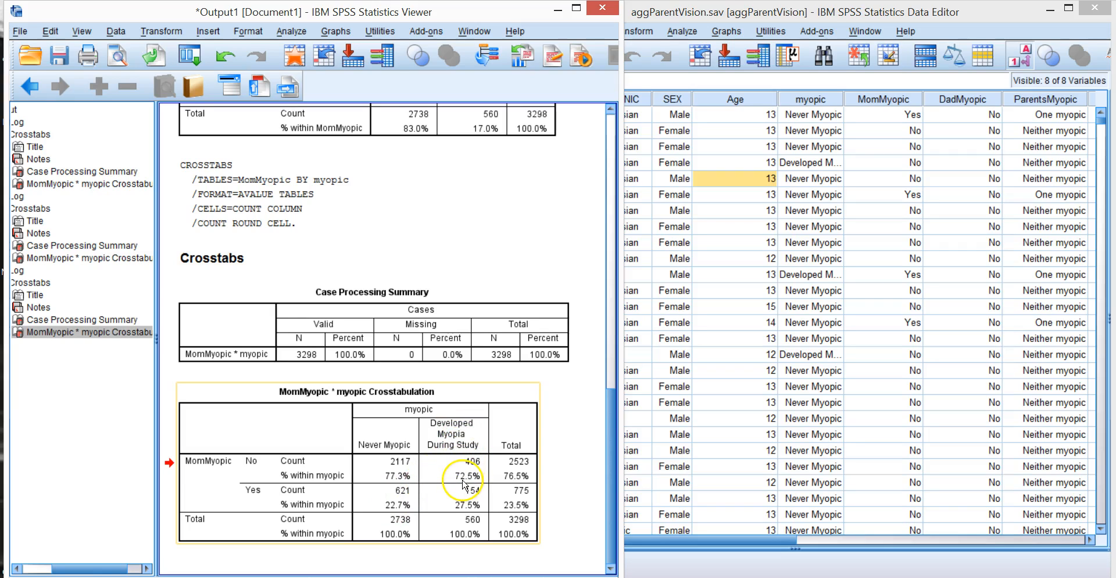
mouse_move(464, 487)
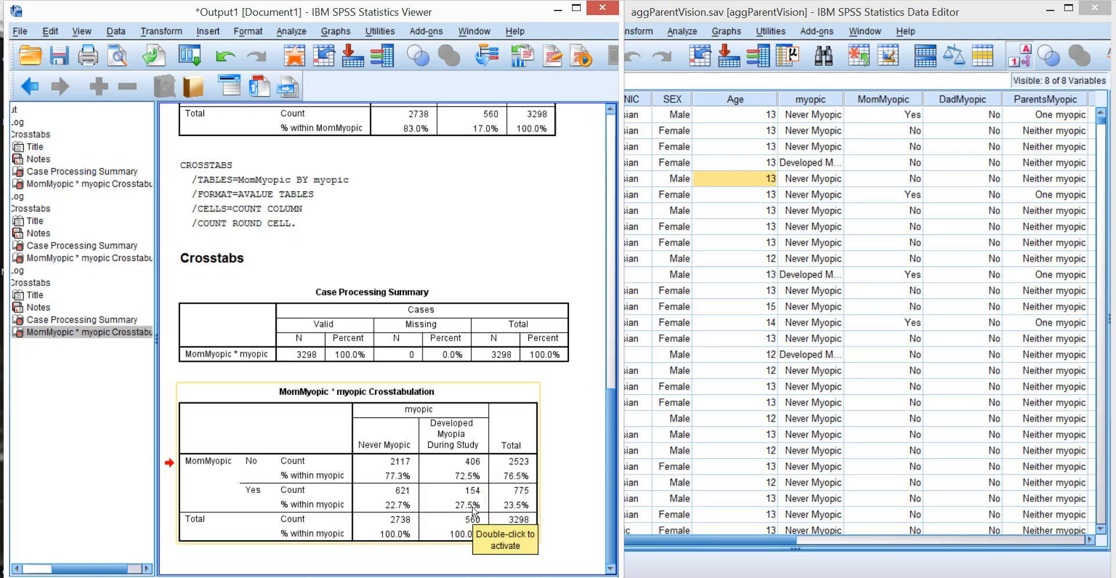
mouse_move(466, 434)
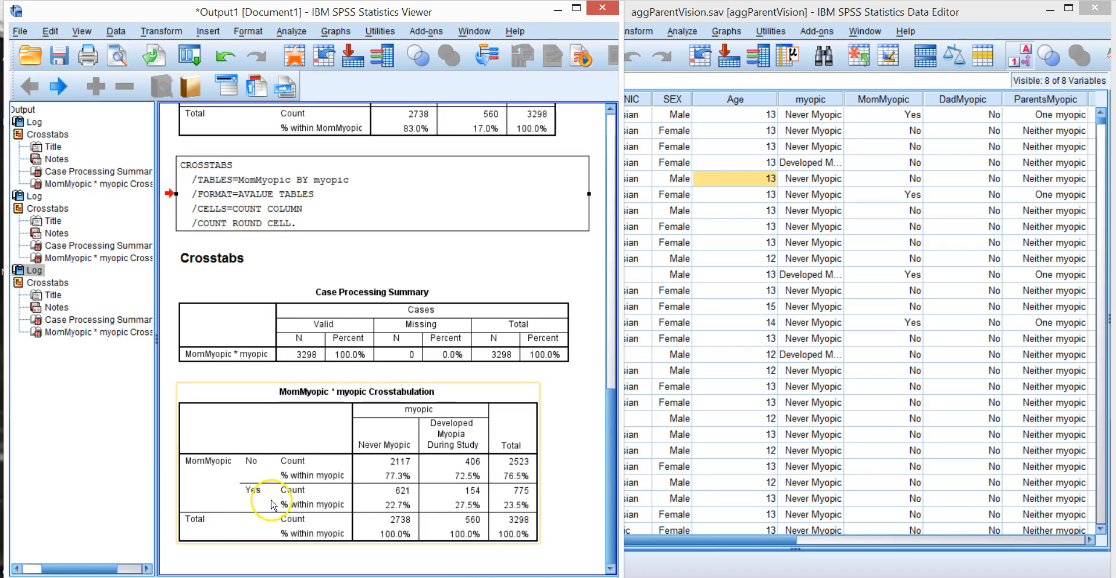
mouse_move(300, 435)
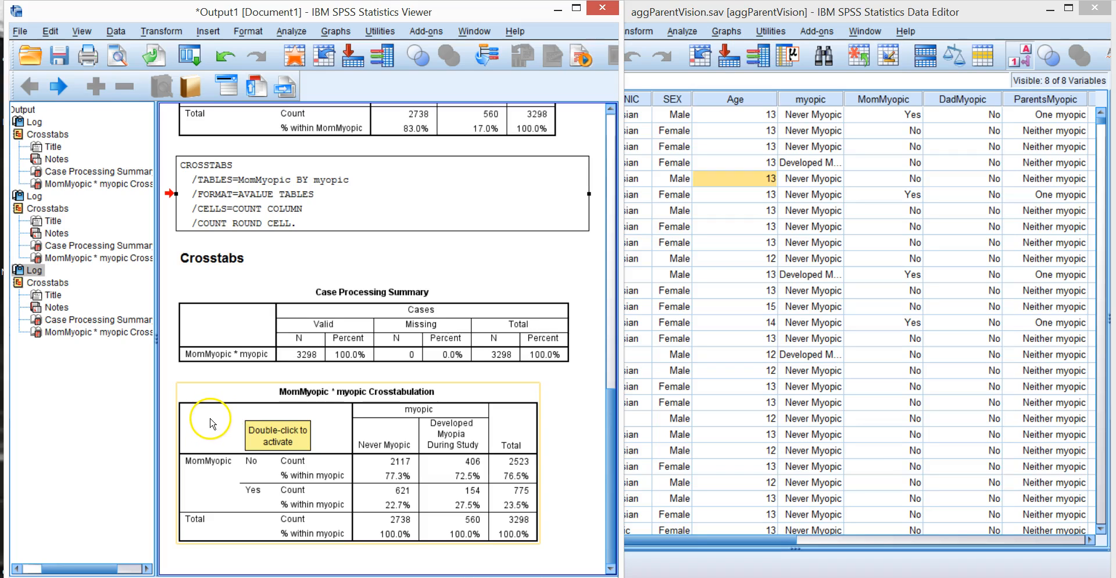
mouse_move(395, 457)
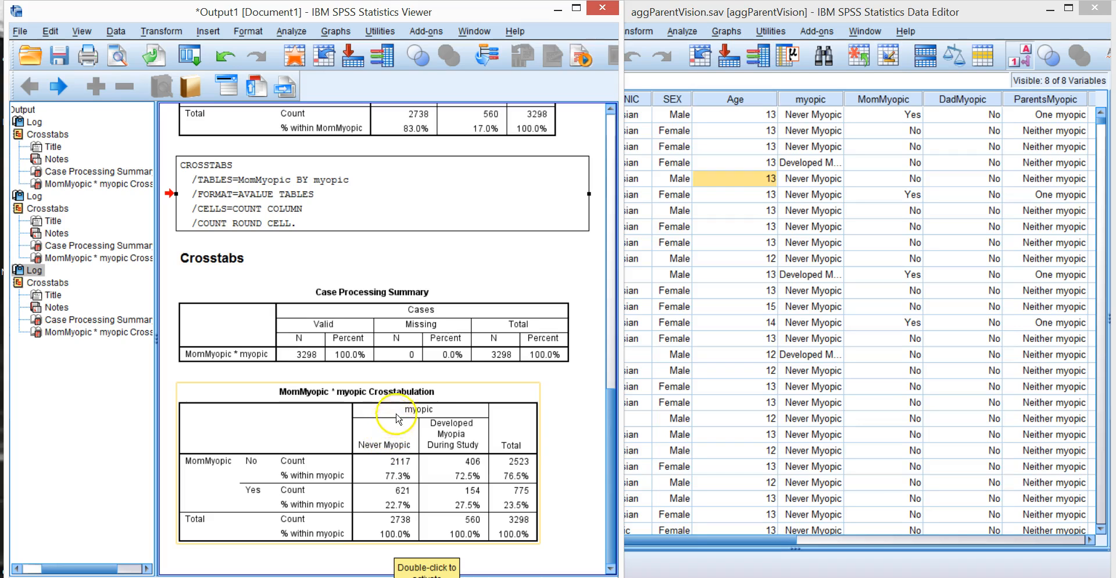
mouse_move(393, 485)
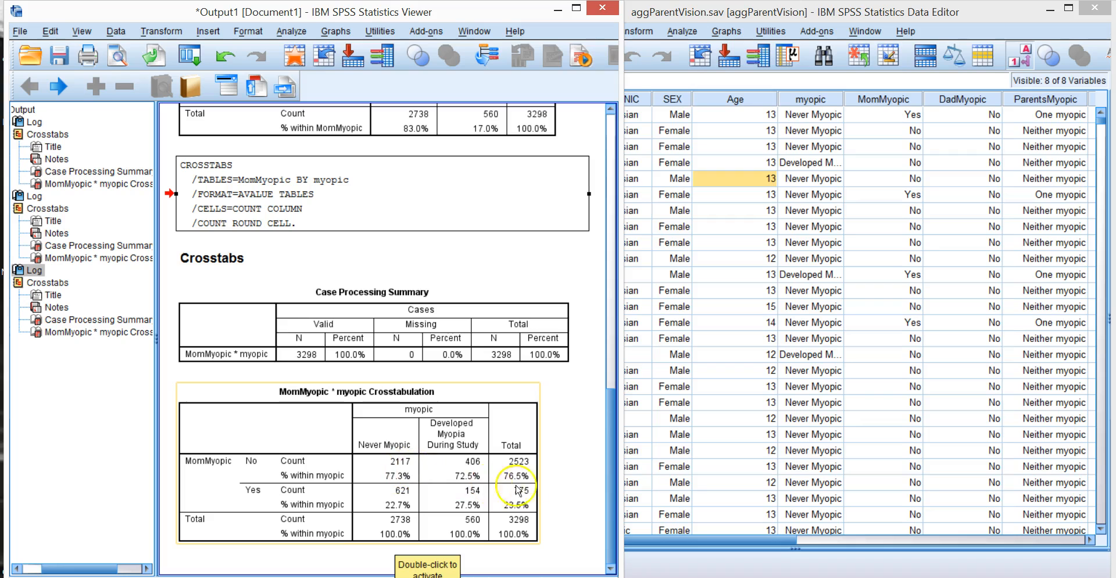
scroll(up, 3)
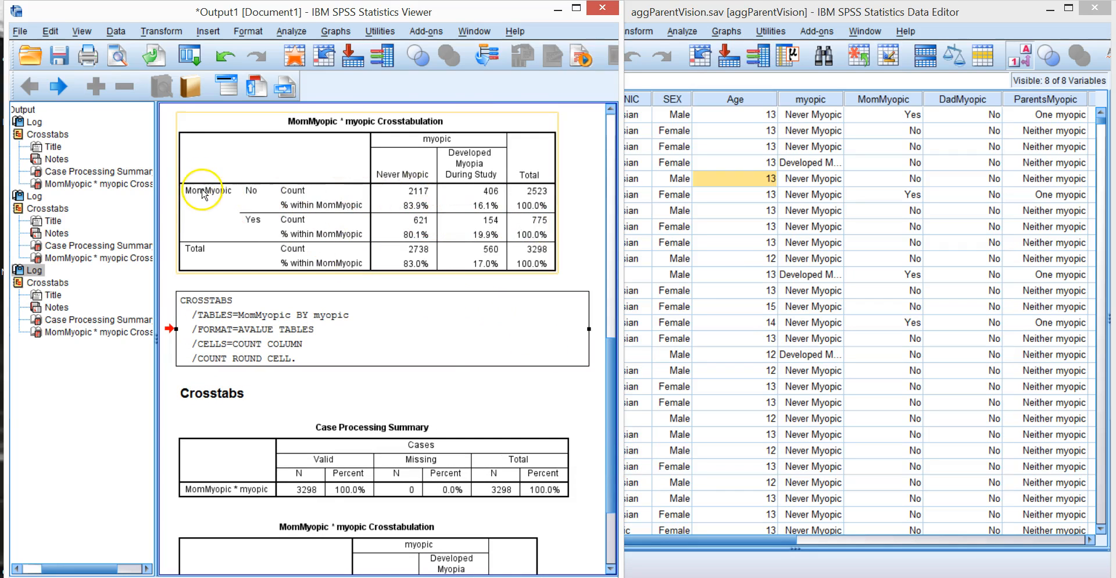
mouse_move(202, 205)
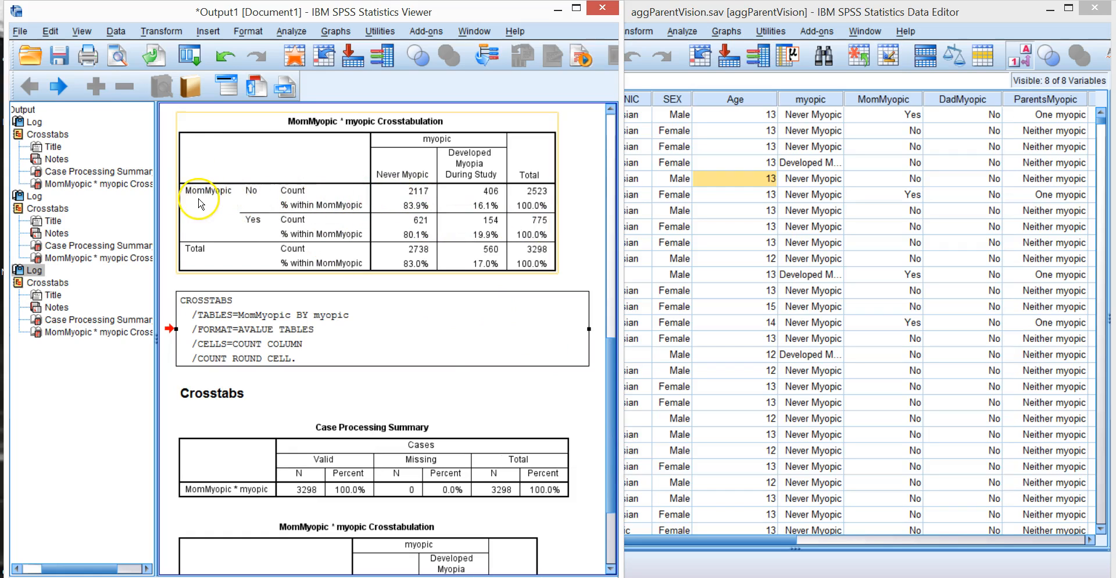
mouse_move(245, 205)
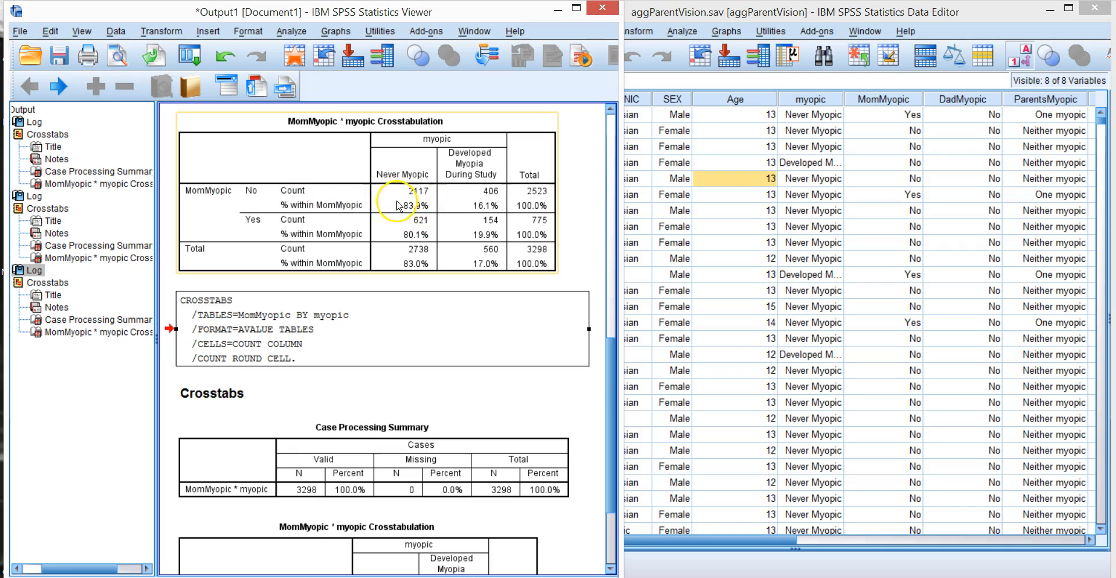
mouse_move(416, 175)
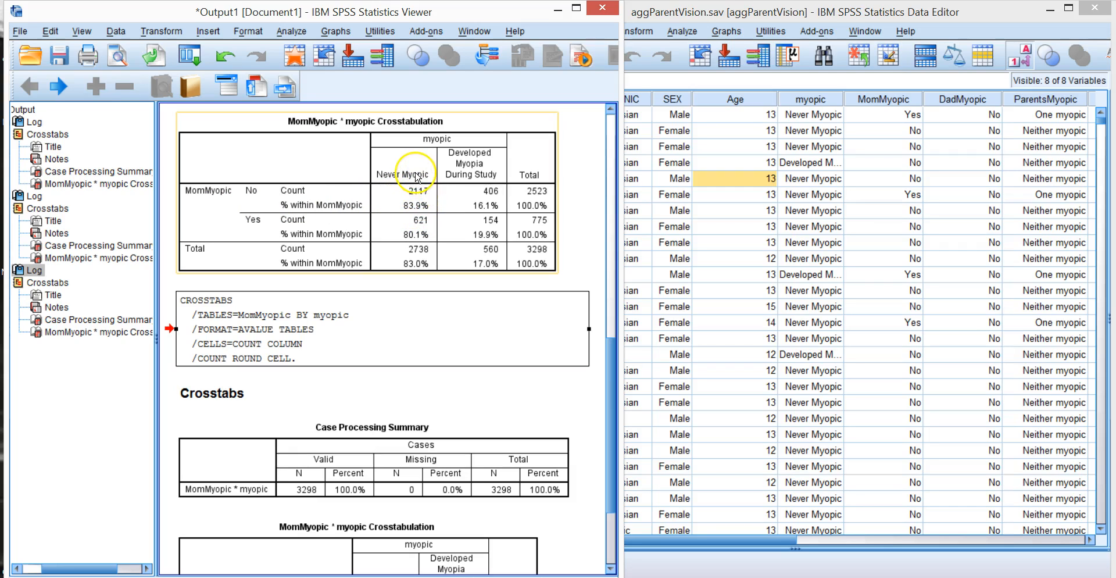
mouse_move(410, 207)
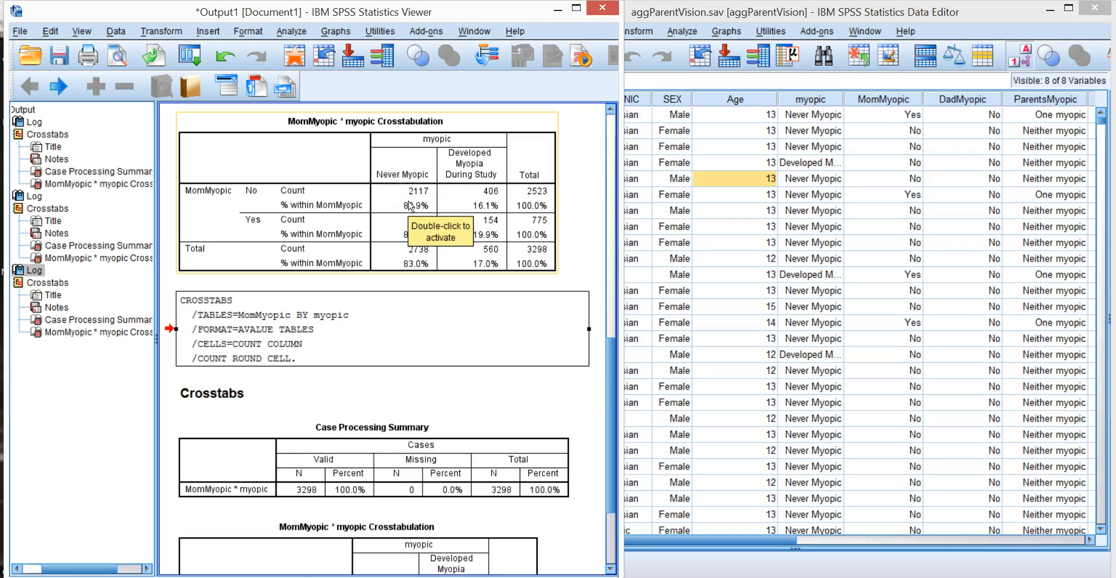
mouse_move(463, 198)
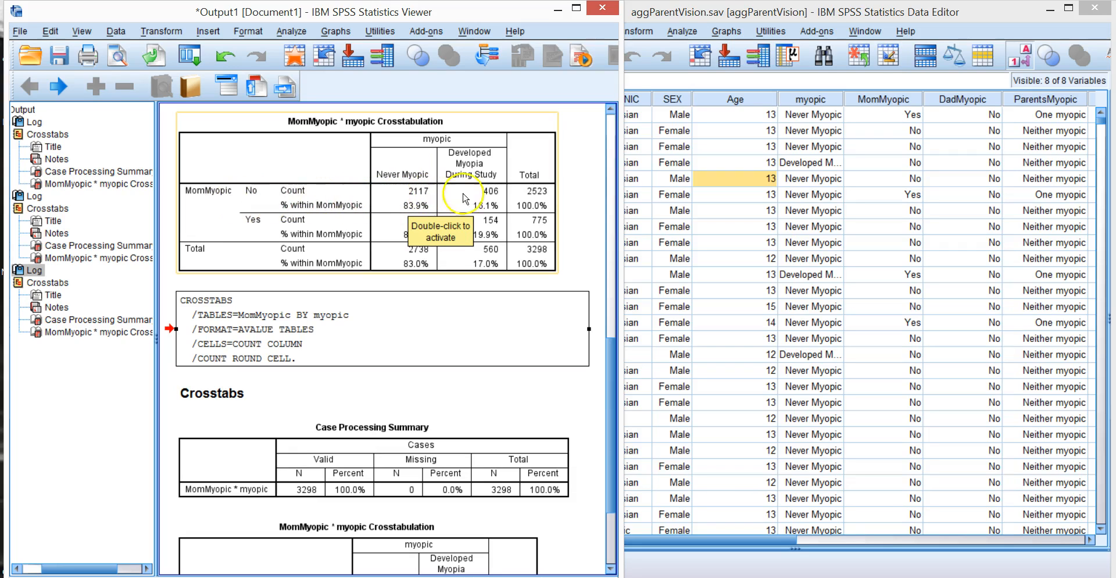
mouse_move(589, 427)
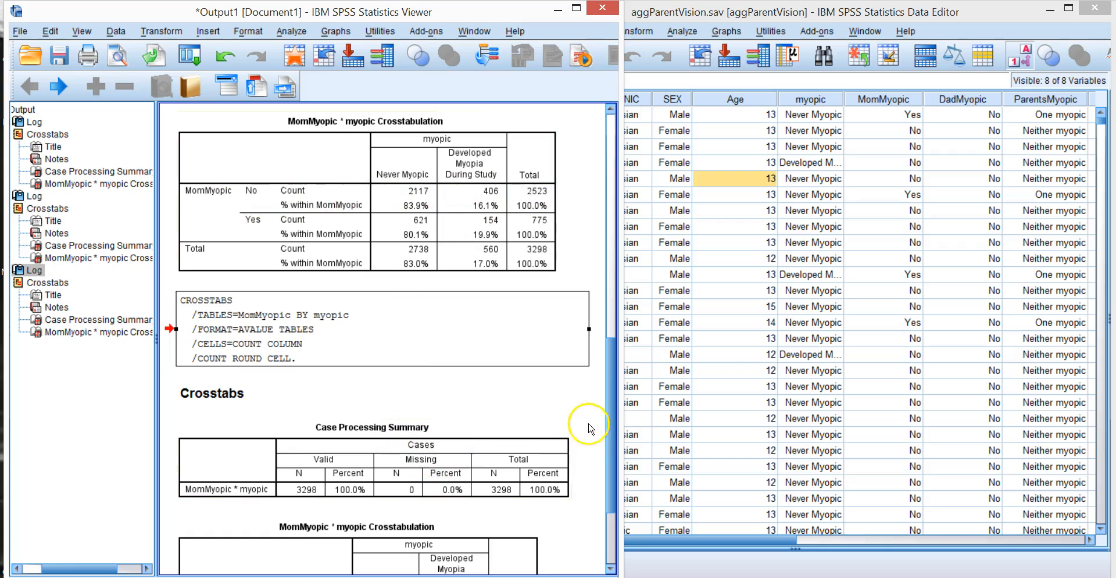
scroll(down, 3)
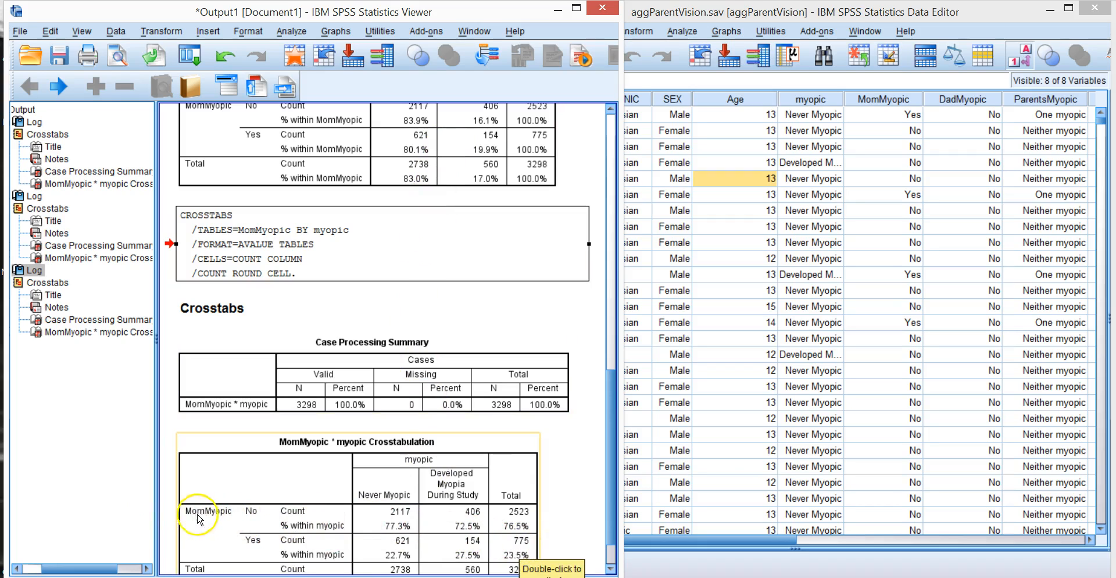
mouse_move(183, 535)
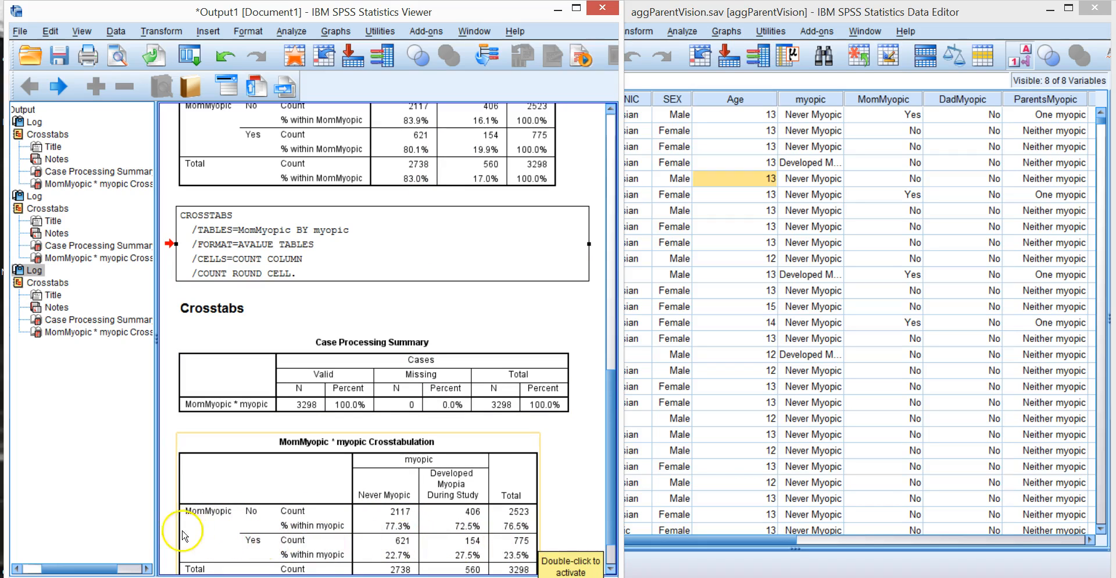
mouse_move(230, 517)
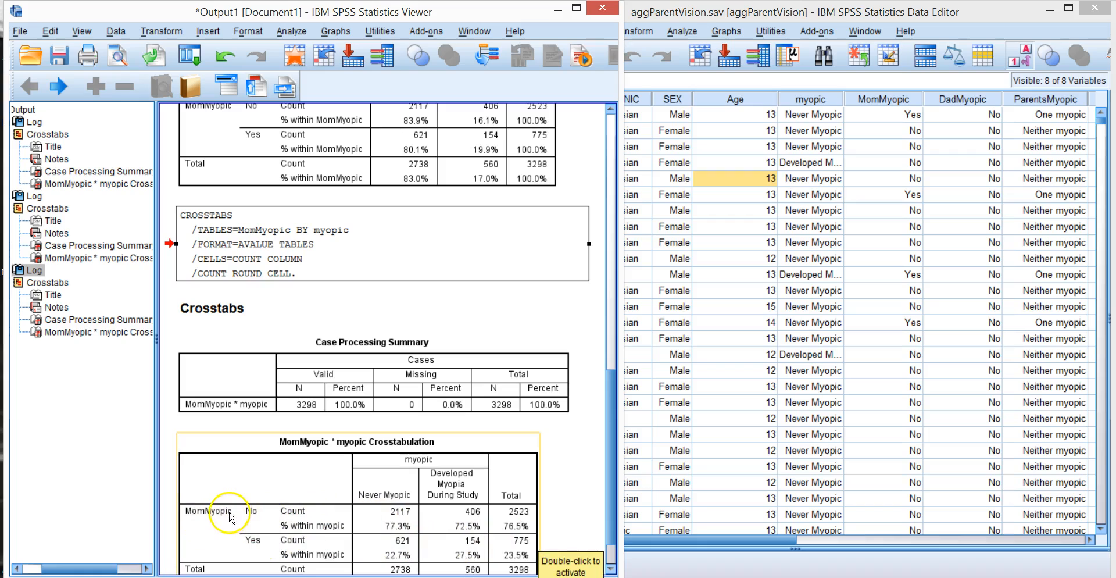
mouse_move(515, 523)
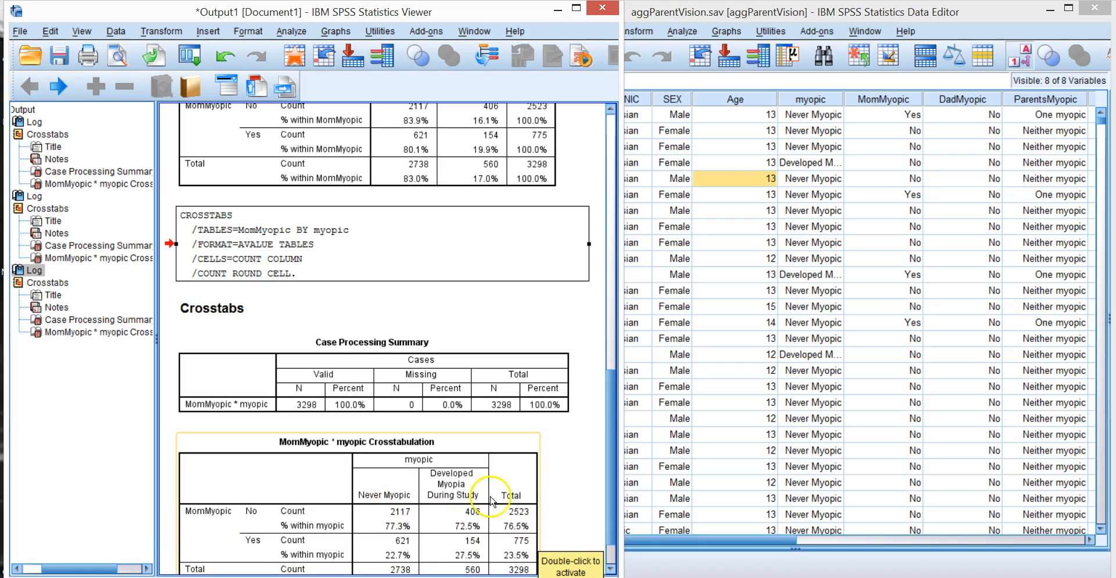
- Scroll the Viewer to the column-percentage crosstab to read the % within myopic values
scroll(down, 3)
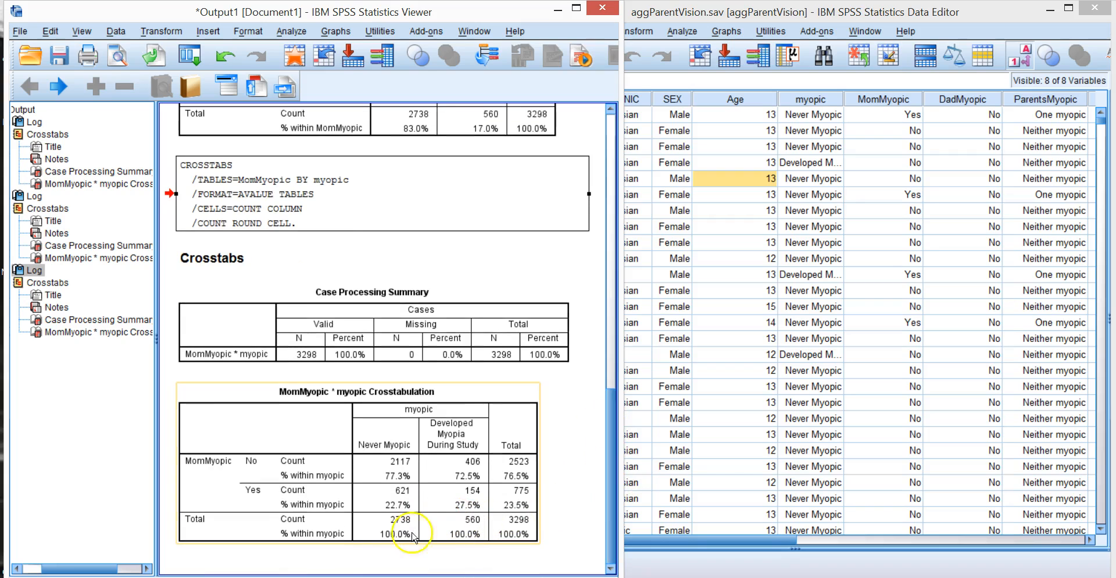
mouse_move(404, 434)
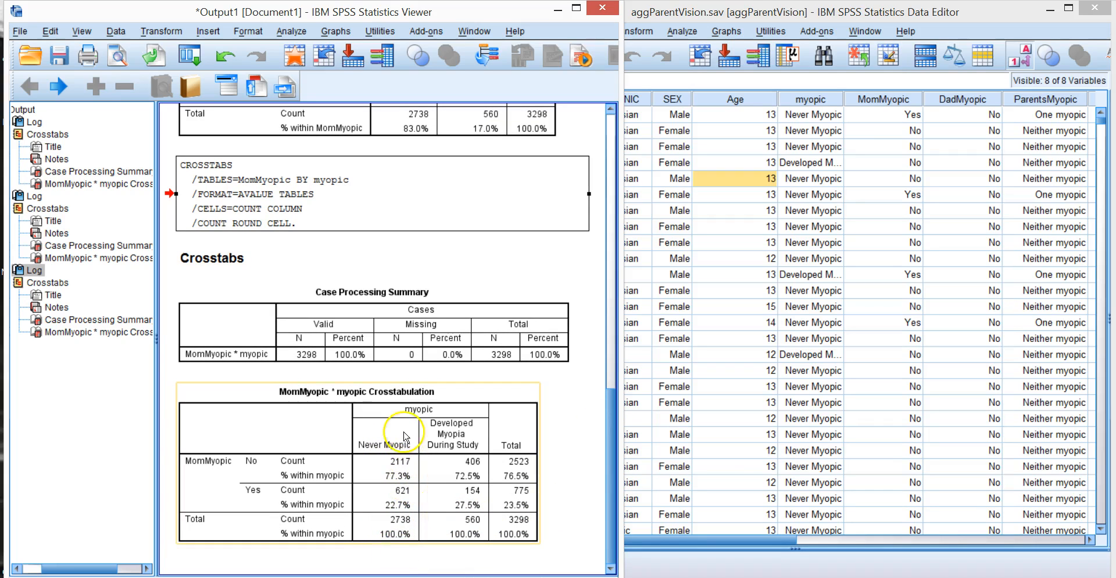
mouse_move(390, 410)
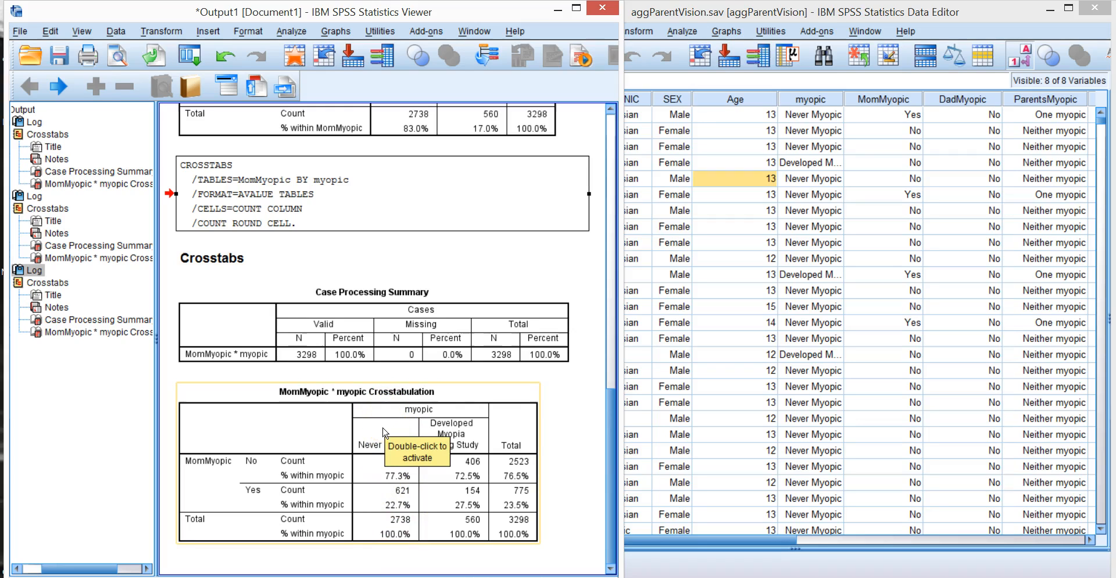
mouse_move(376, 475)
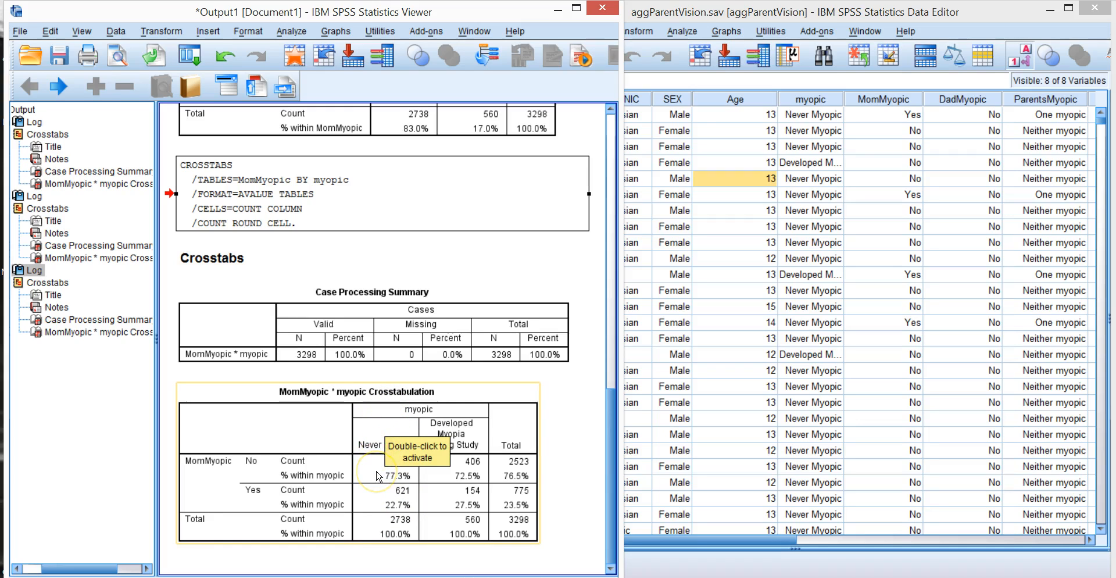
mouse_move(232, 472)
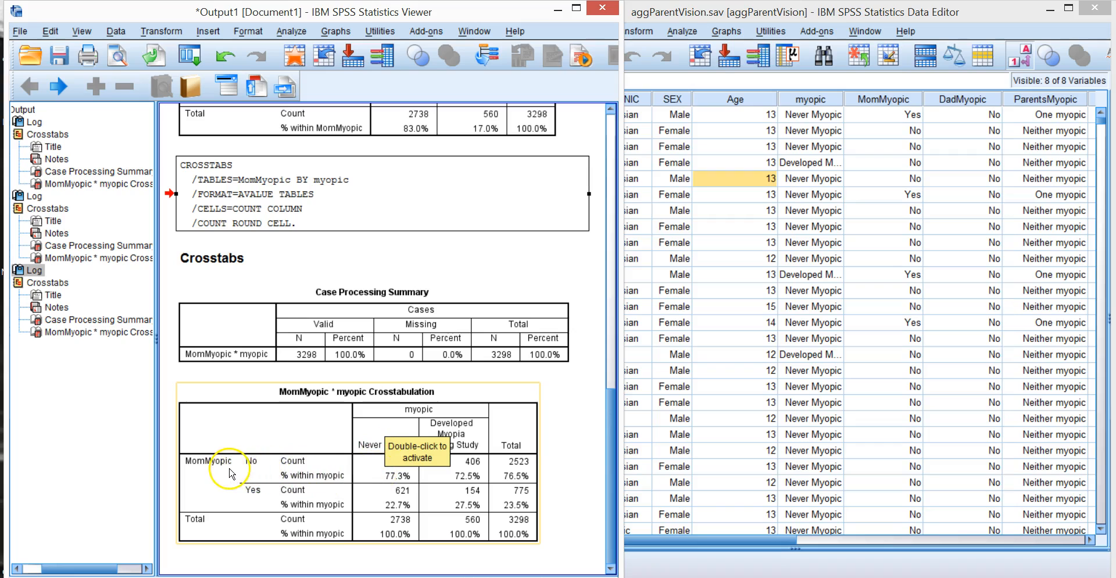
mouse_move(369, 478)
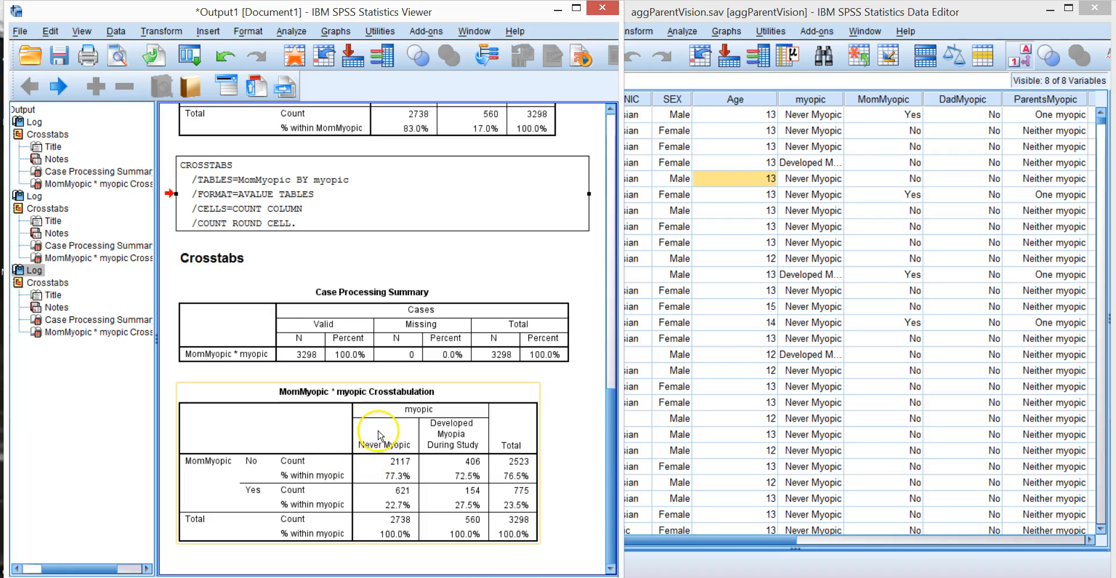
mouse_move(404, 542)
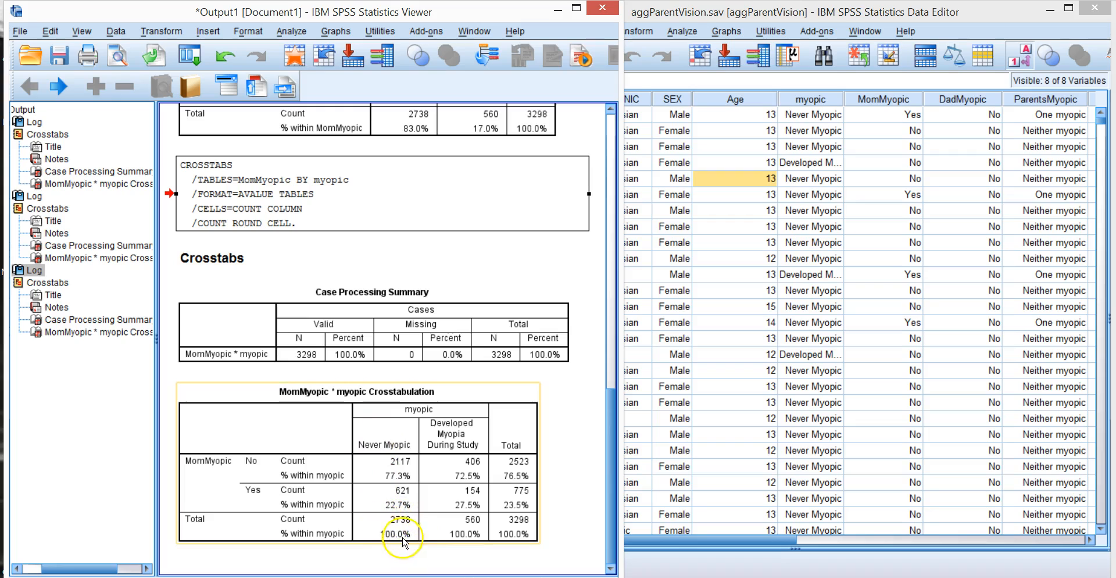
mouse_move(384, 468)
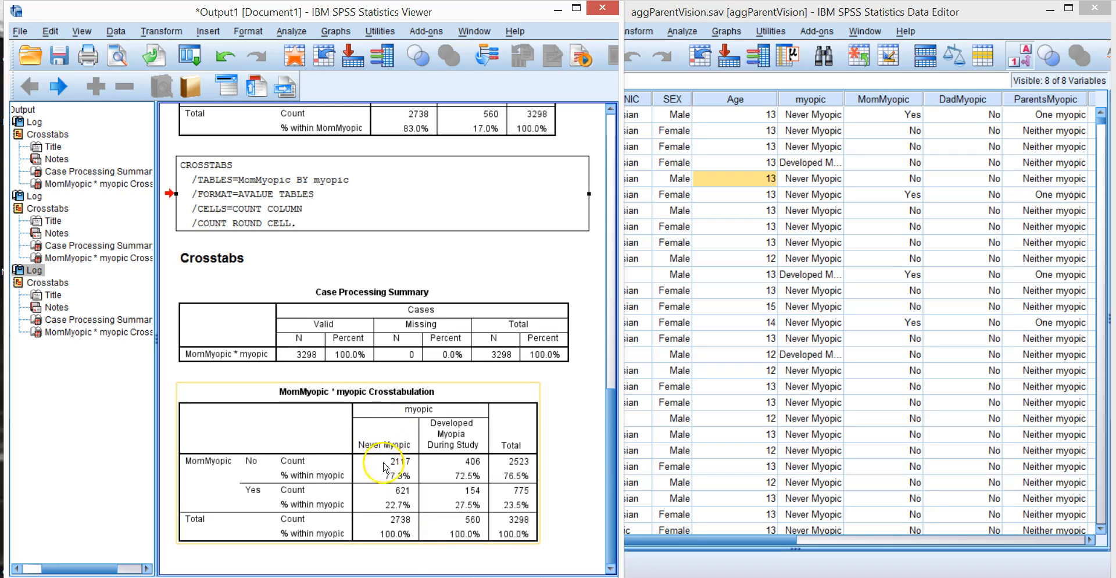
mouse_move(385, 436)
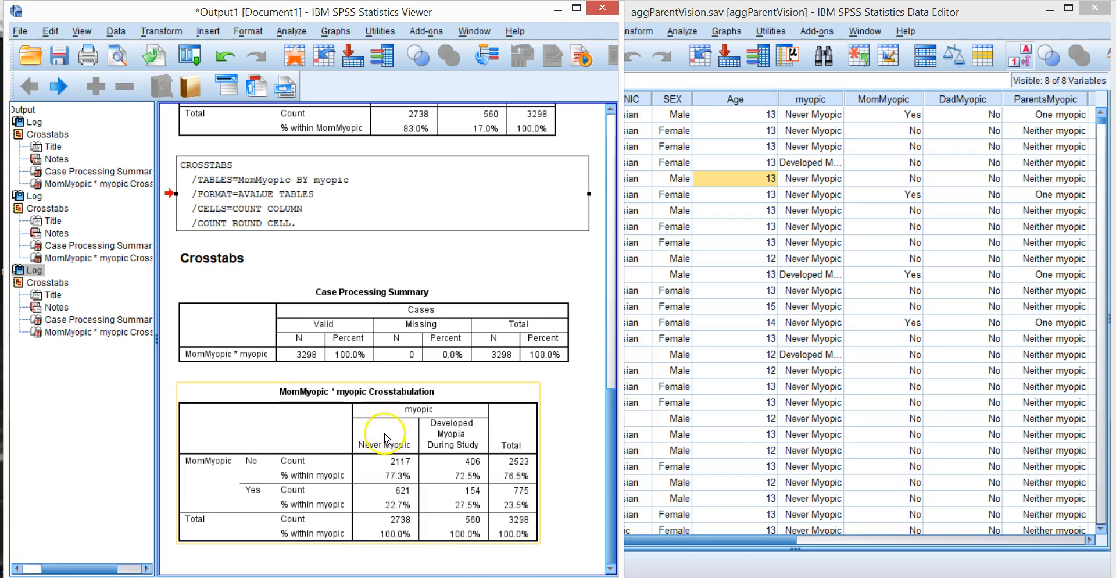
mouse_move(463, 446)
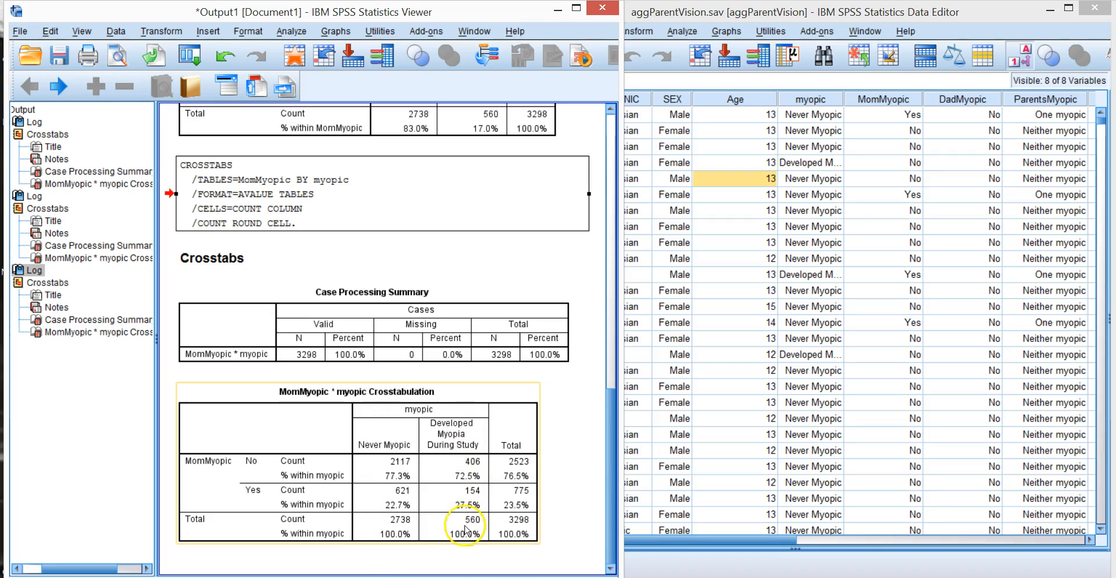
mouse_move(587, 505)
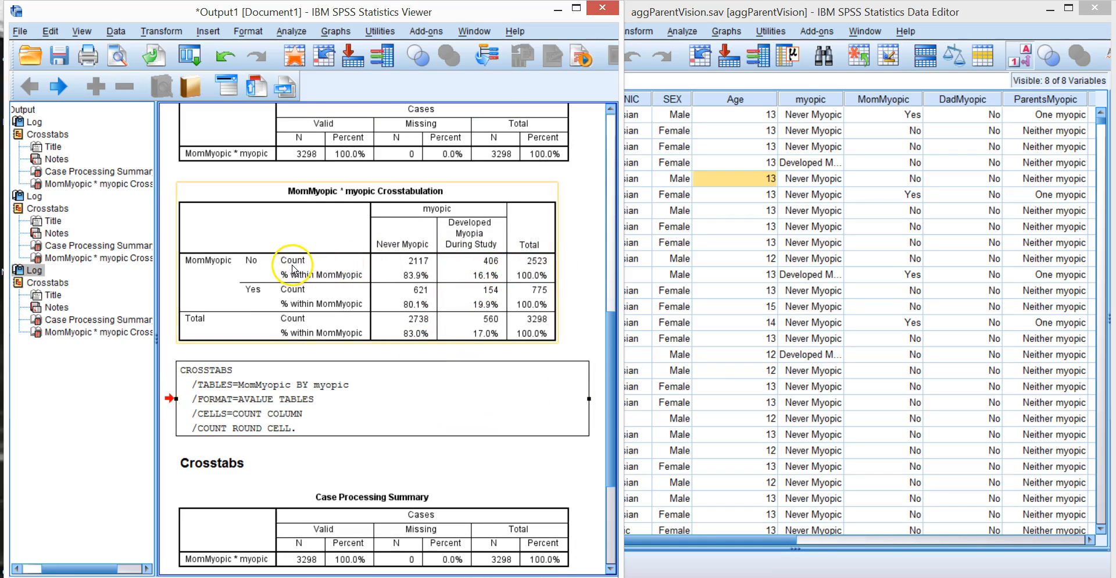
mouse_move(469, 272)
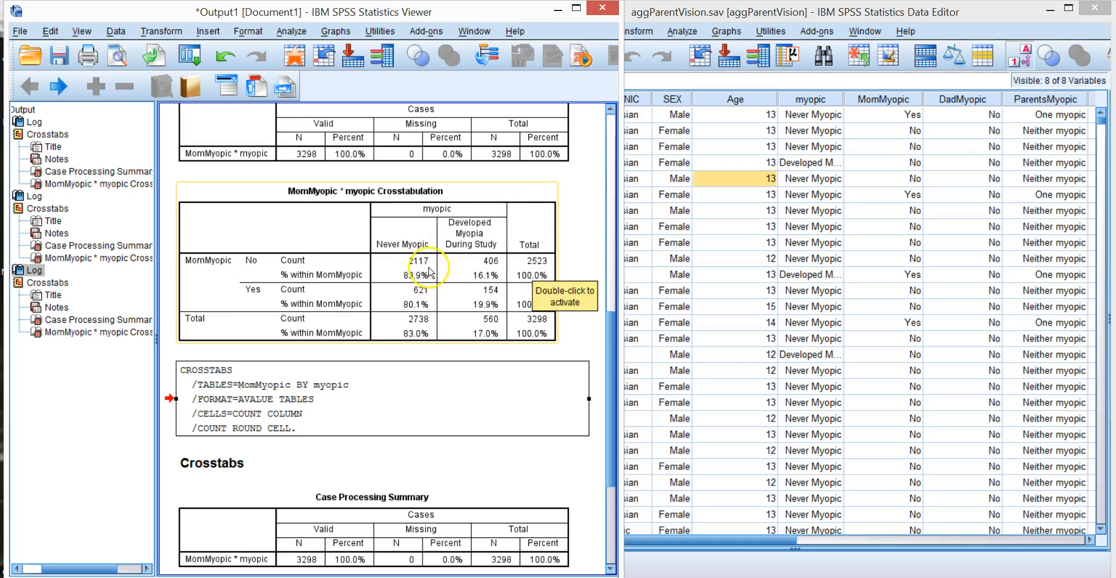
mouse_move(476, 288)
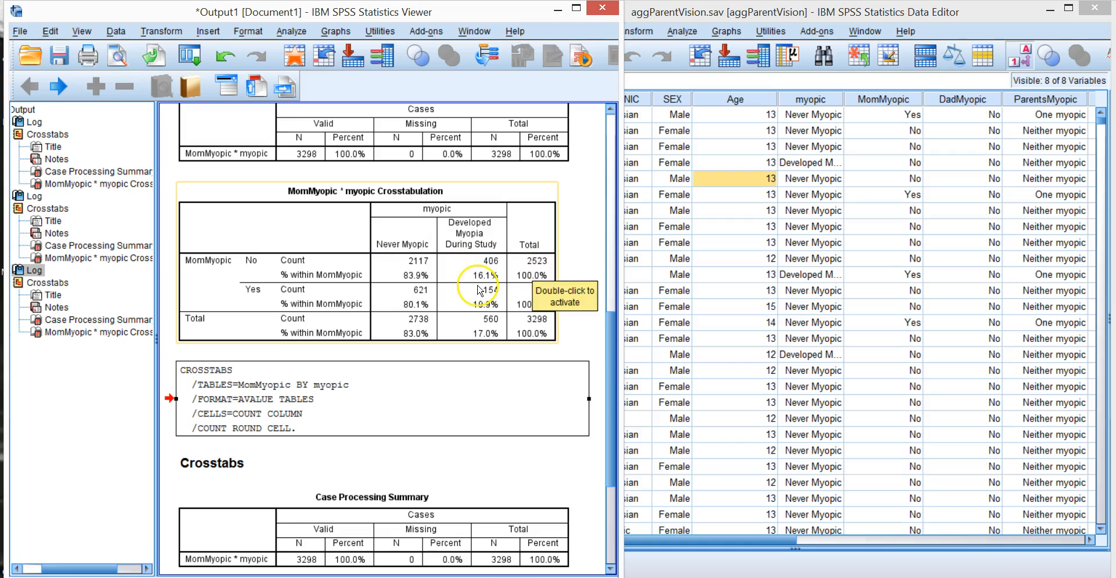
mouse_move(264, 292)
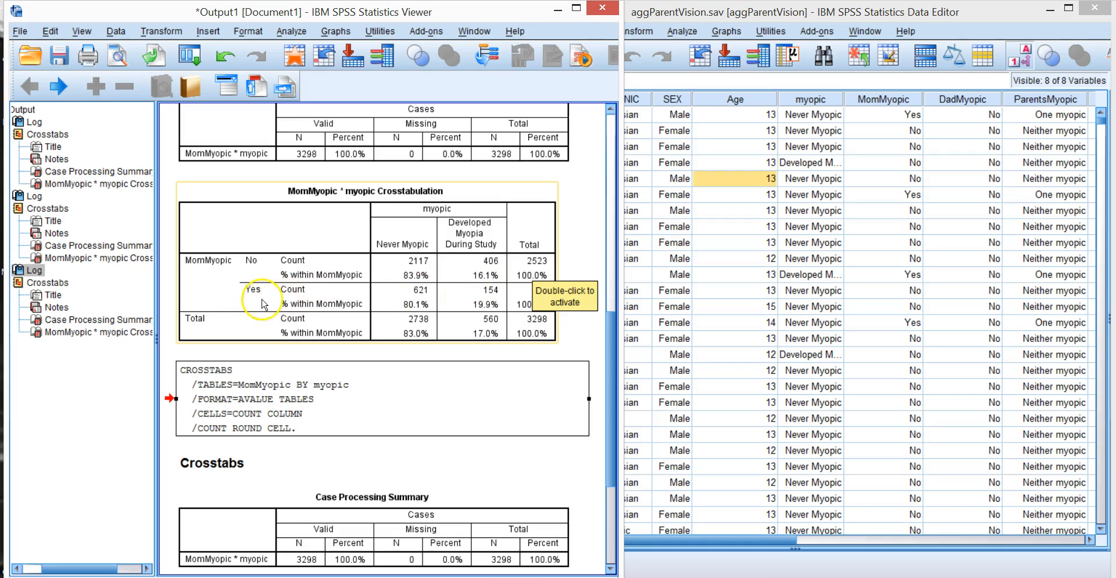
mouse_move(608, 326)
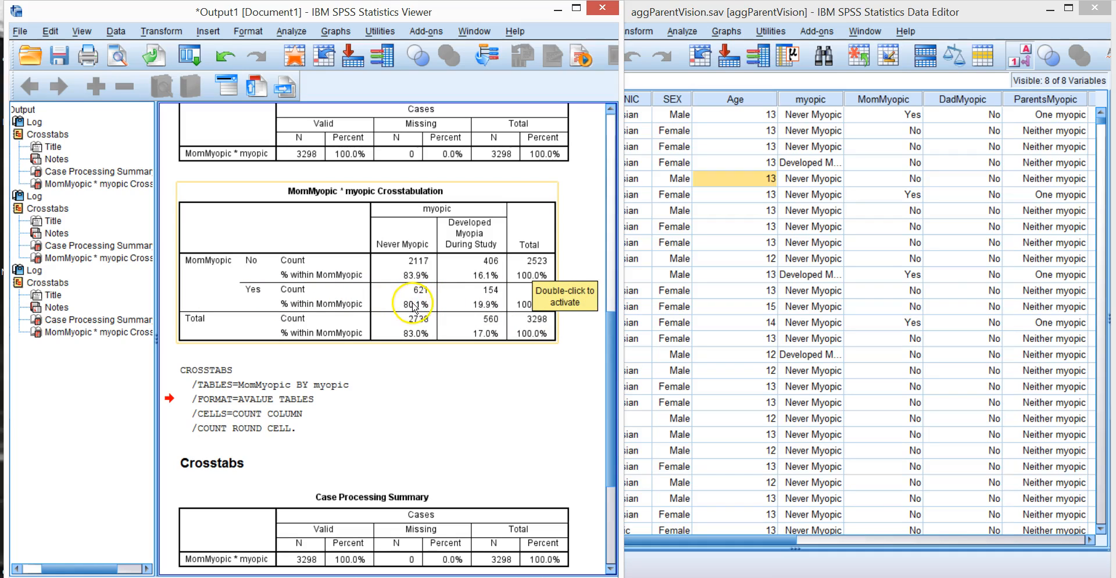
mouse_move(466, 309)
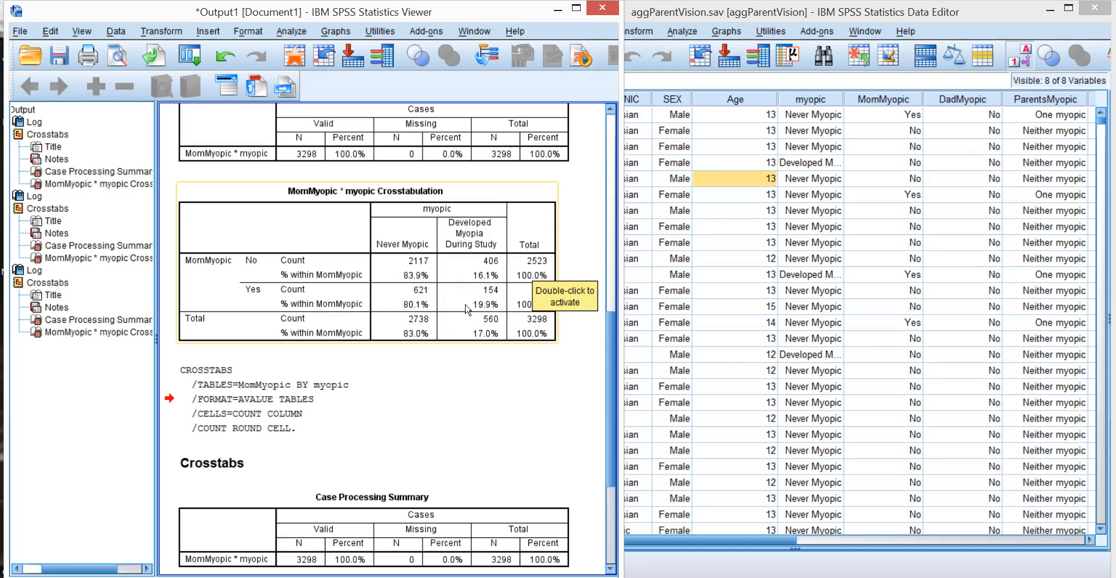